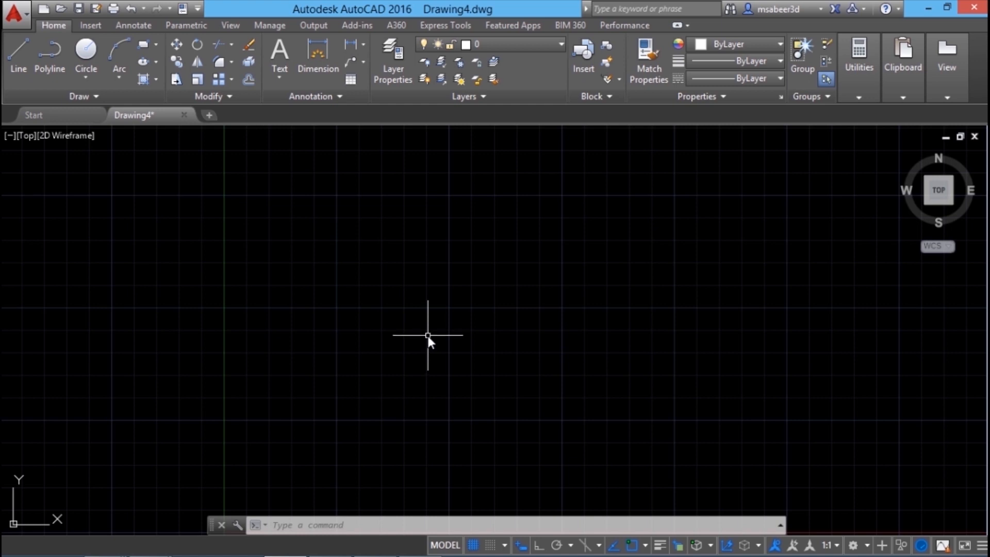
{"action": "mouse_move", "coordinate": [90, 225]}
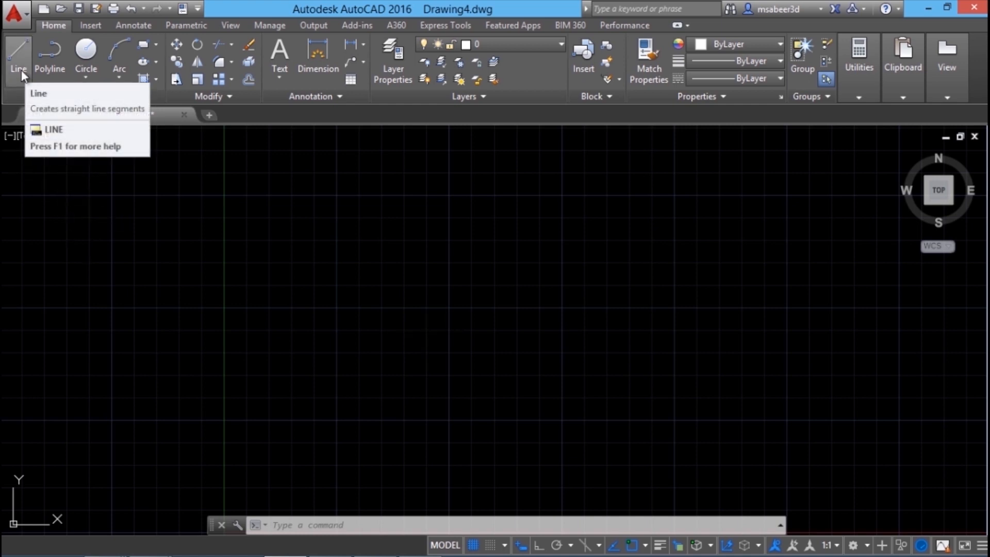
{"action": "mouse_move", "coordinate": [50, 95]}
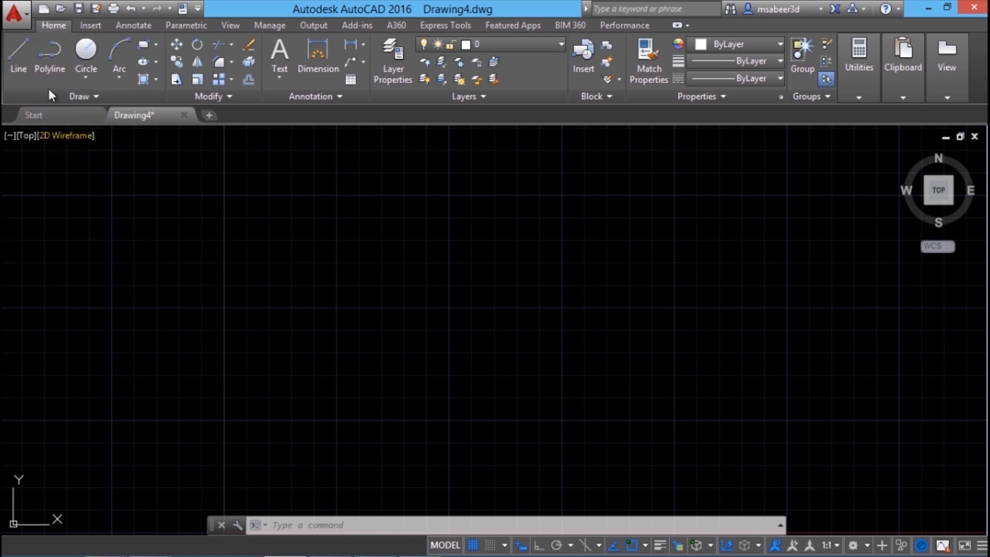
Draw two connected line segments forming an inverted V peak, then end the Line command.
{"action": "left_click", "coordinate": [18, 50]}
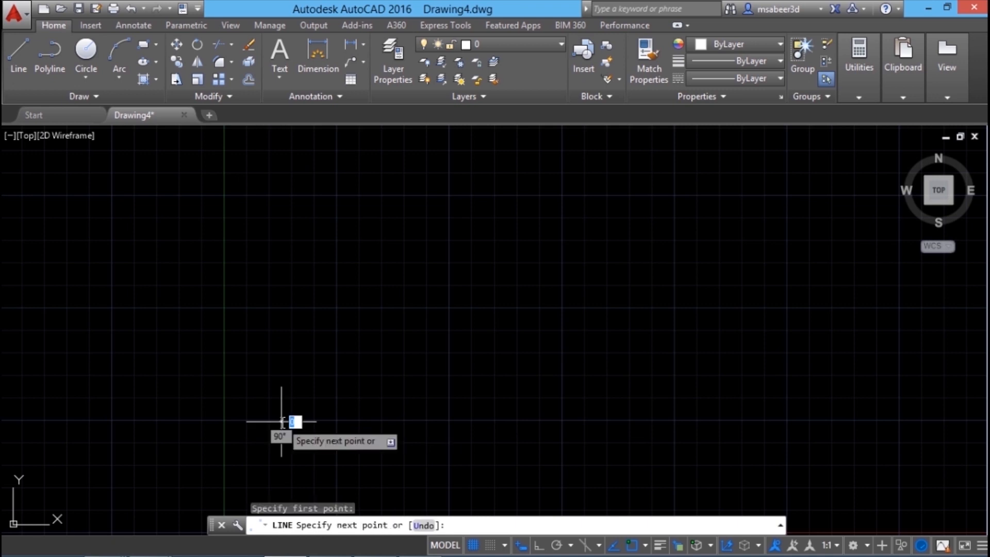
{"action": "mouse_move", "coordinate": [497, 210]}
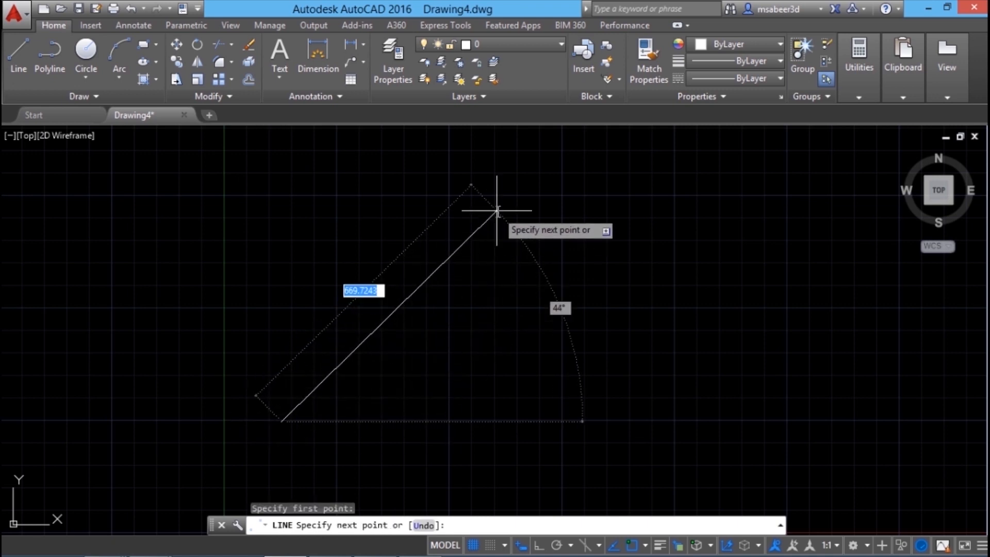
{"action": "mouse_move", "coordinate": [541, 178]}
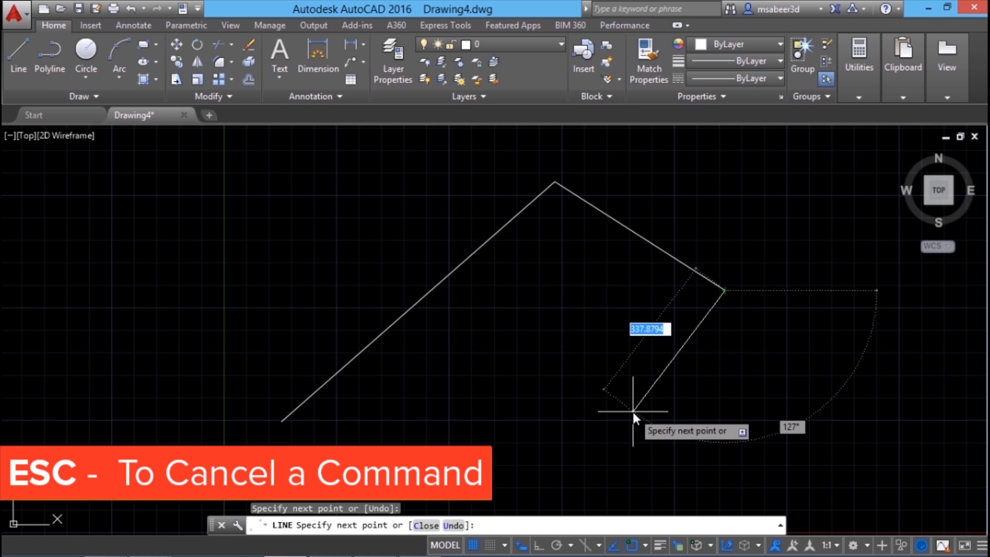
{"action": "key", "text": "Escape"}
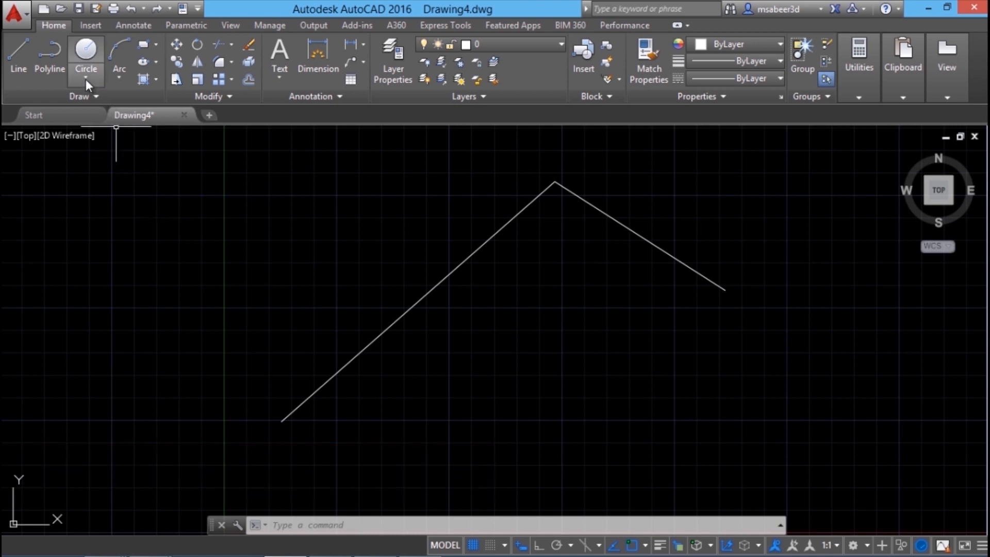
{"action": "mouse_move", "coordinate": [85, 56]}
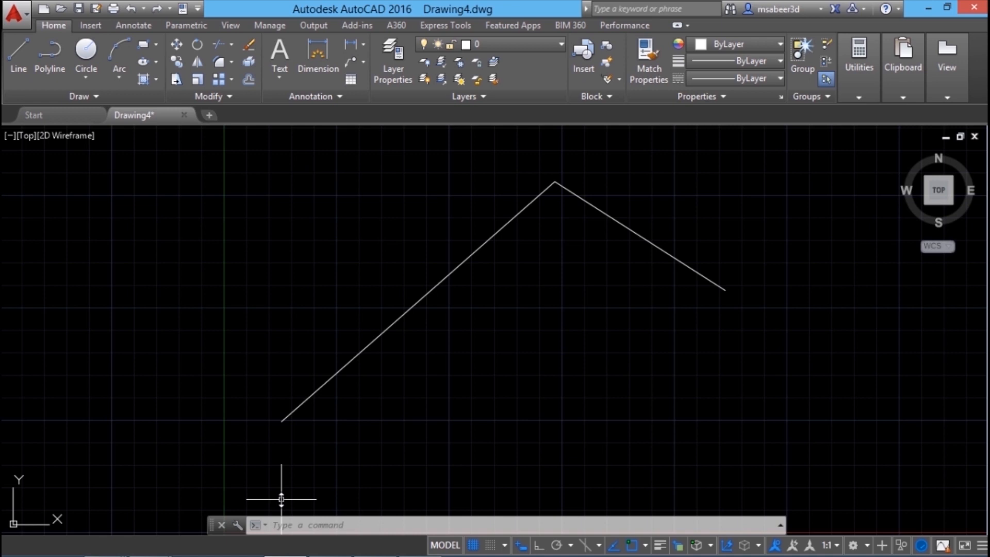
Draw a circle centred at 500,500 with a diameter of 600 using the C command.
{"action": "left_click", "coordinate": [310, 512]}
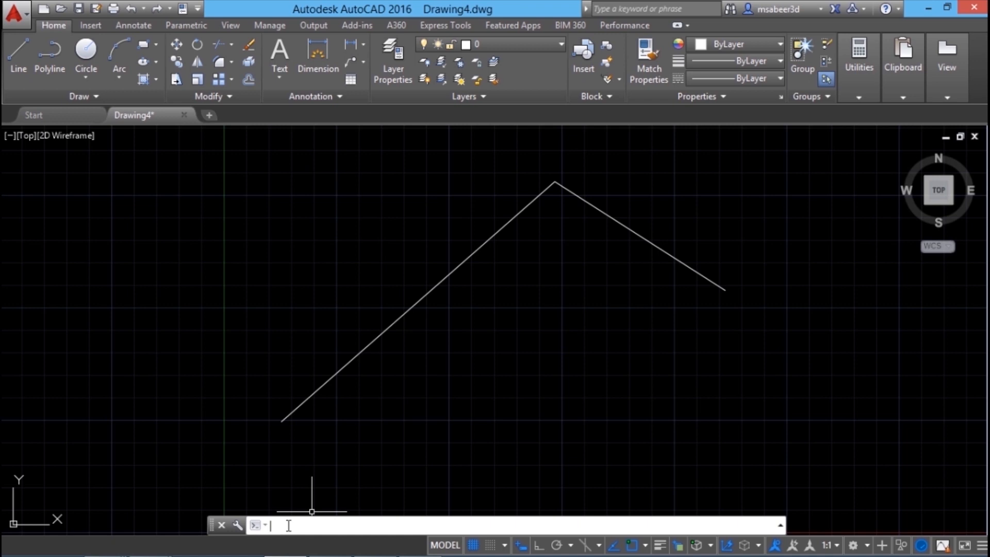
{"action": "type", "text": "c"}
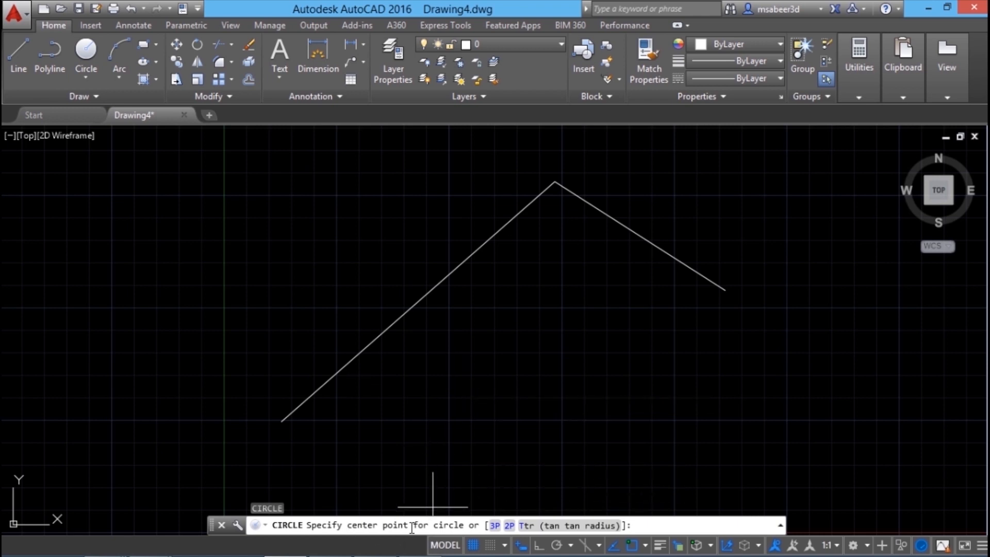
{"action": "mouse_move", "coordinate": [540, 360]}
{"action": "type", "text": "500"}
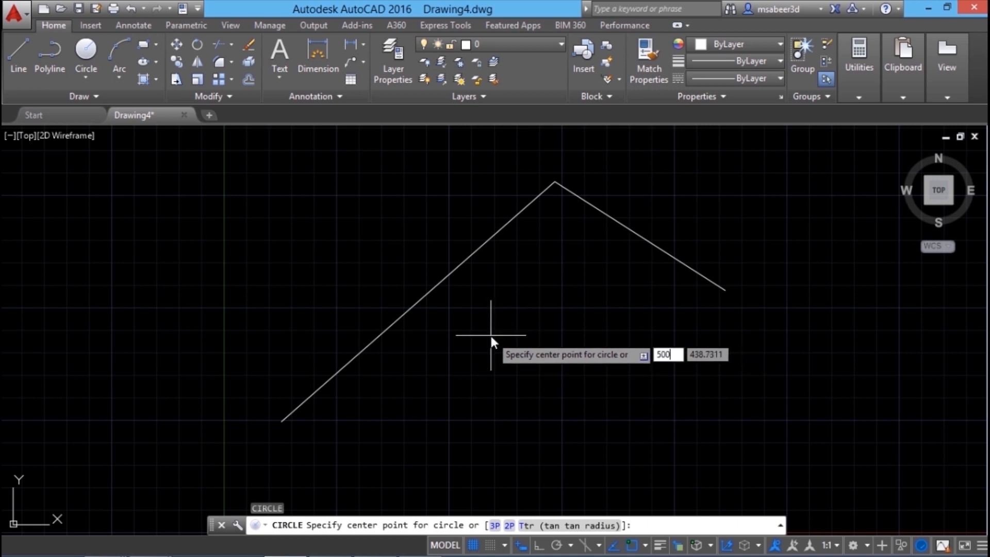
{"action": "key", "text": "Tab"}
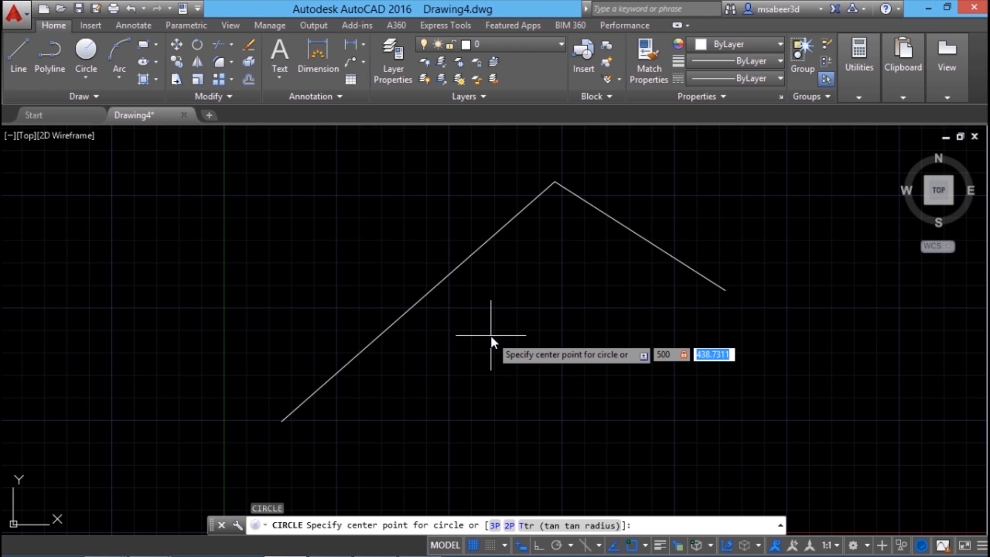
{"action": "type", "text": "500"}
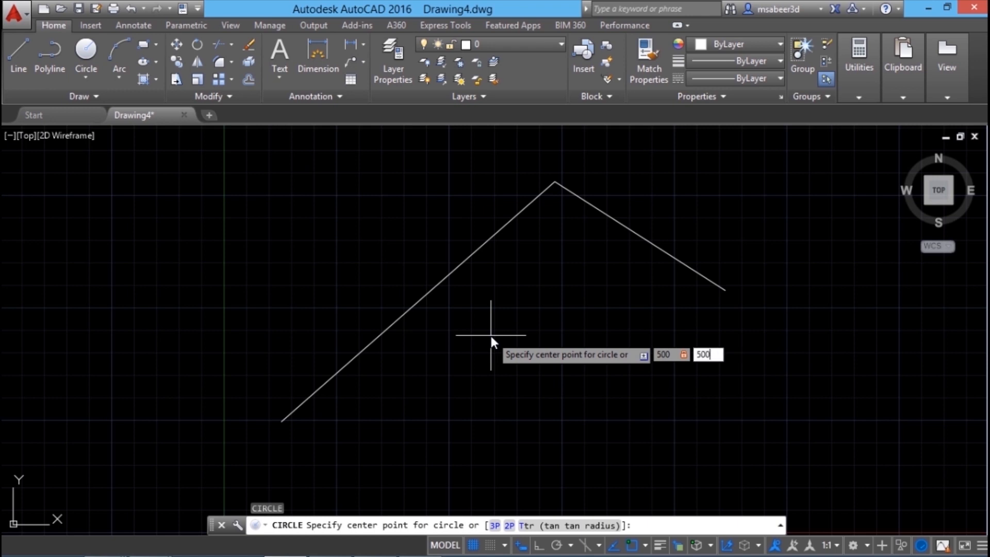
{"action": "key", "text": "Enter"}
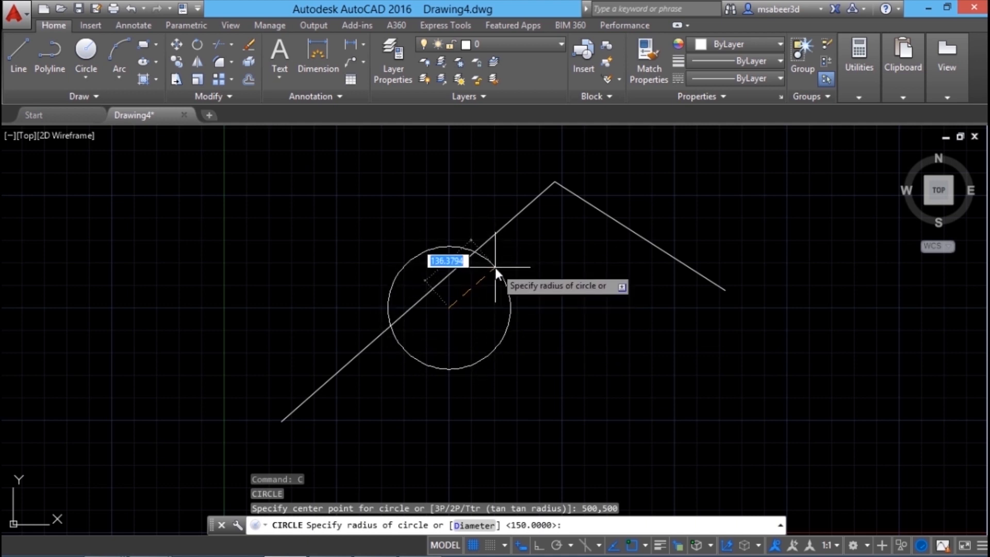
{"action": "mouse_move", "coordinate": [468, 376]}
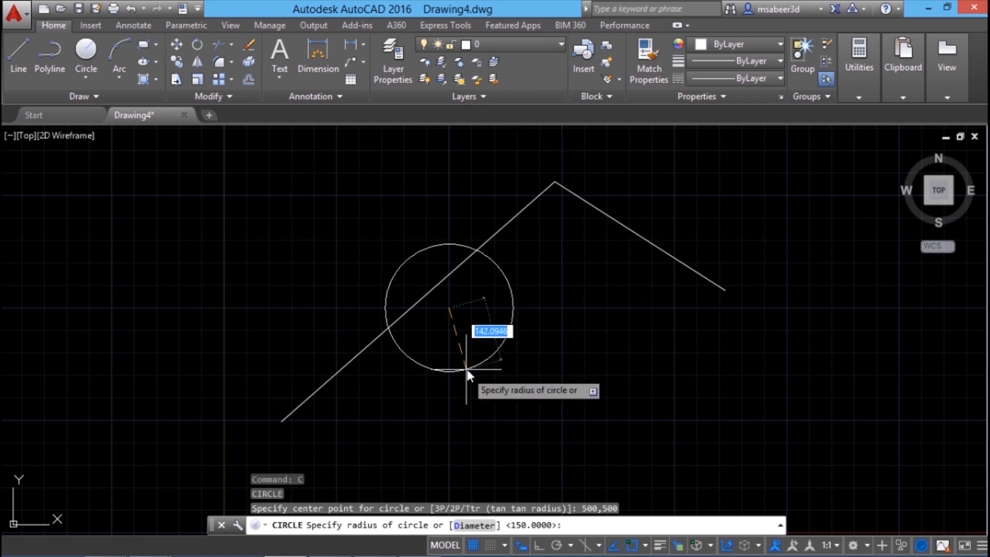
{"action": "mouse_move", "coordinate": [480, 448]}
{"action": "type", "text": "D"}
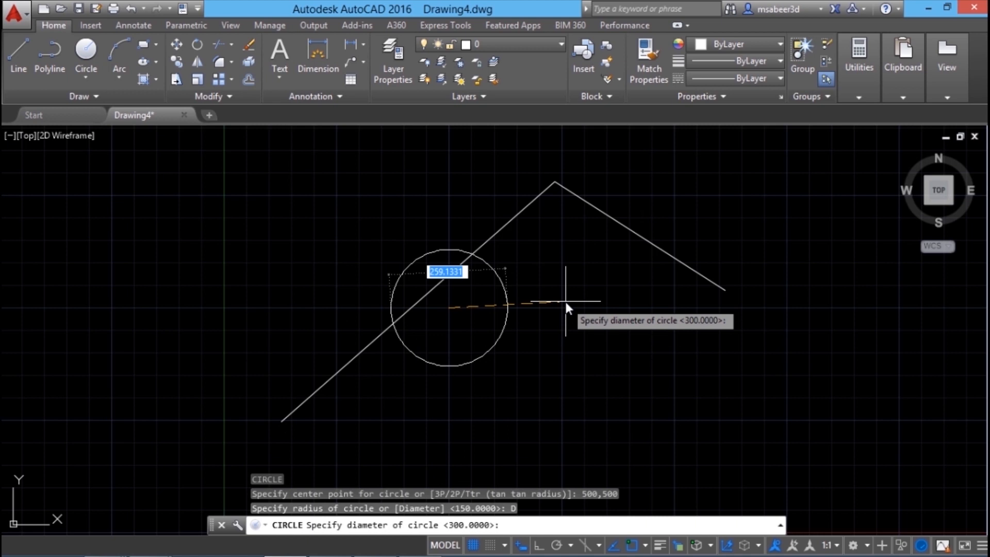
{"action": "type", "text": "600"}
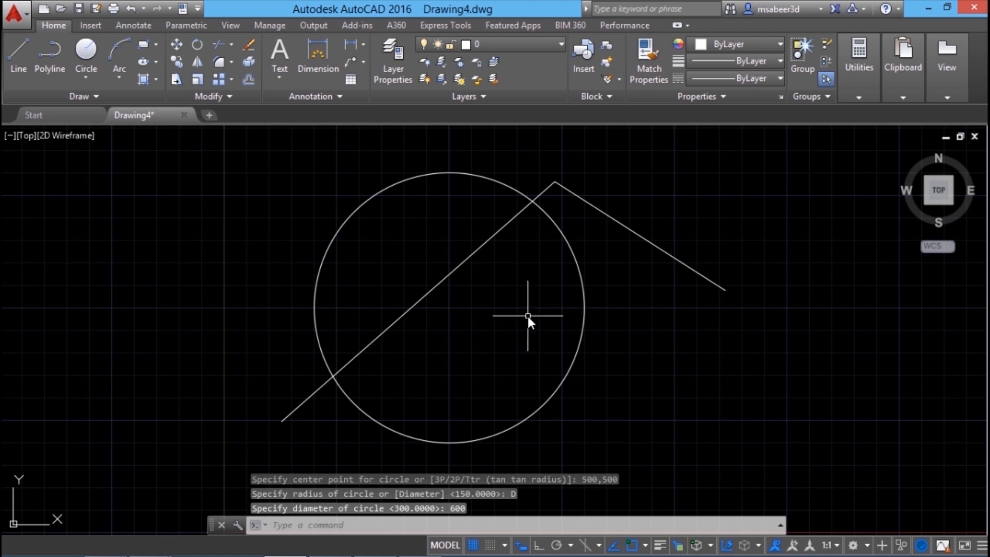
{"action": "mouse_move", "coordinate": [513, 319]}
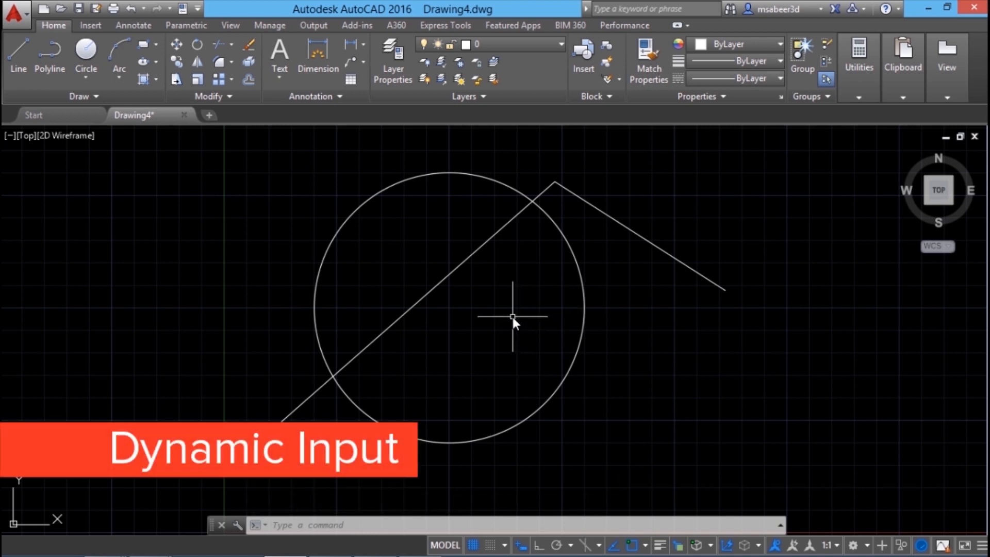
{"action": "mouse_move", "coordinate": [518, 545]}
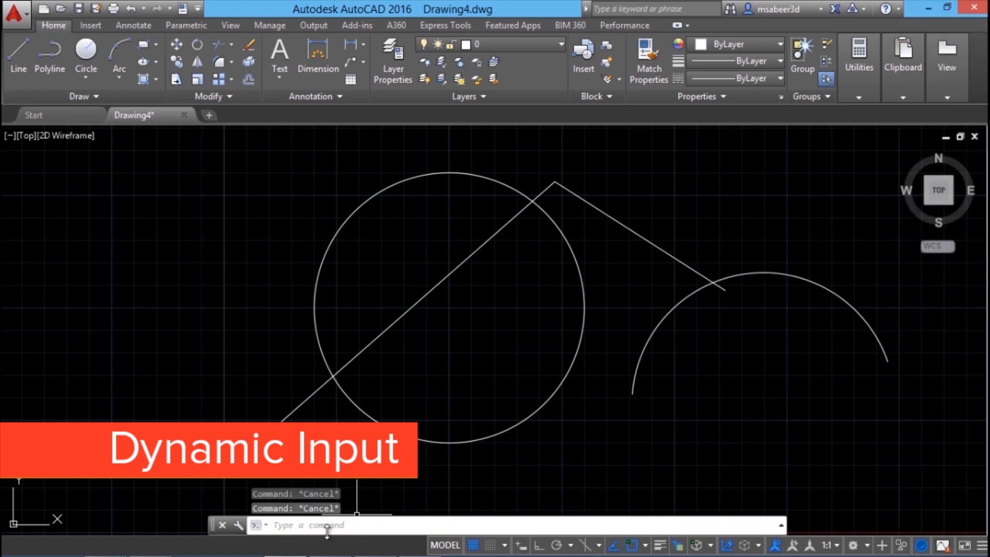
Draw an arc beside the circle with ARC, then recall CIRCLE and U at the command line.
{"action": "left_click", "coordinate": [310, 525]}
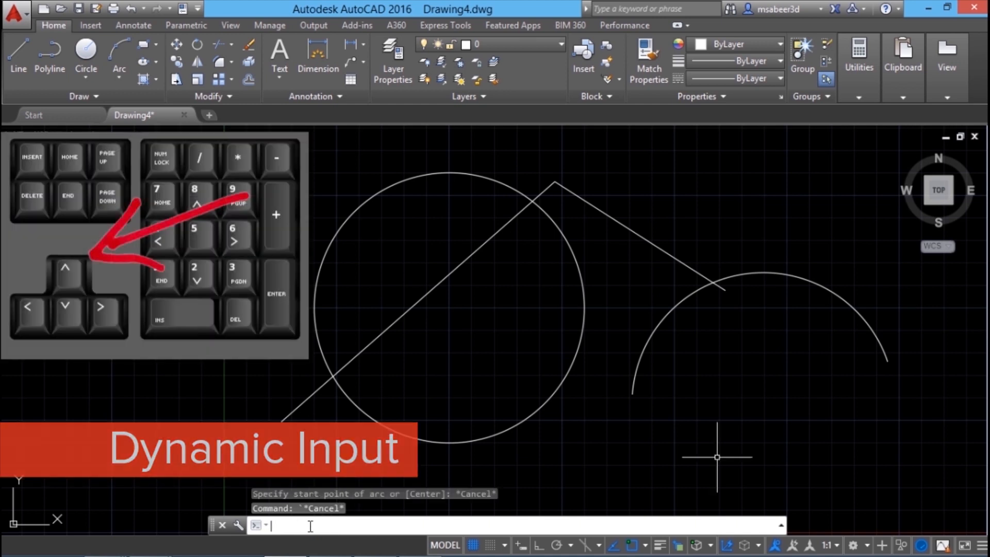
{"action": "type", "text": "ARC"}
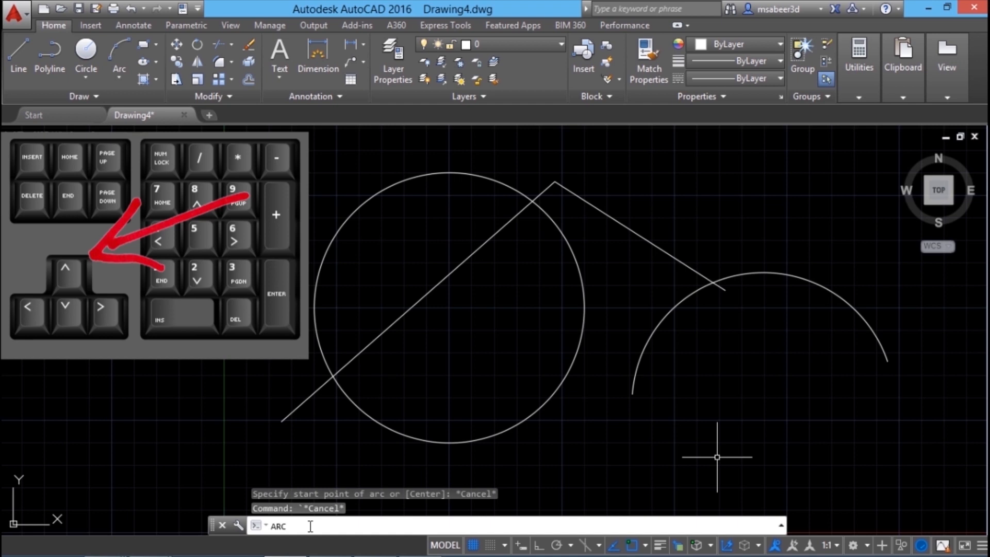
{"action": "type", "text": "CIRCLE"}
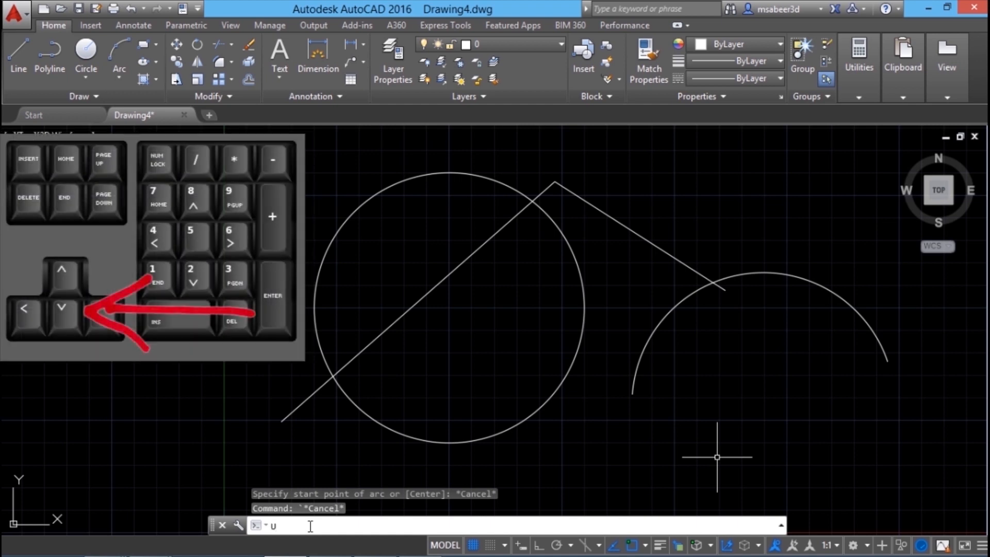
{"action": "type", "text": "u"}
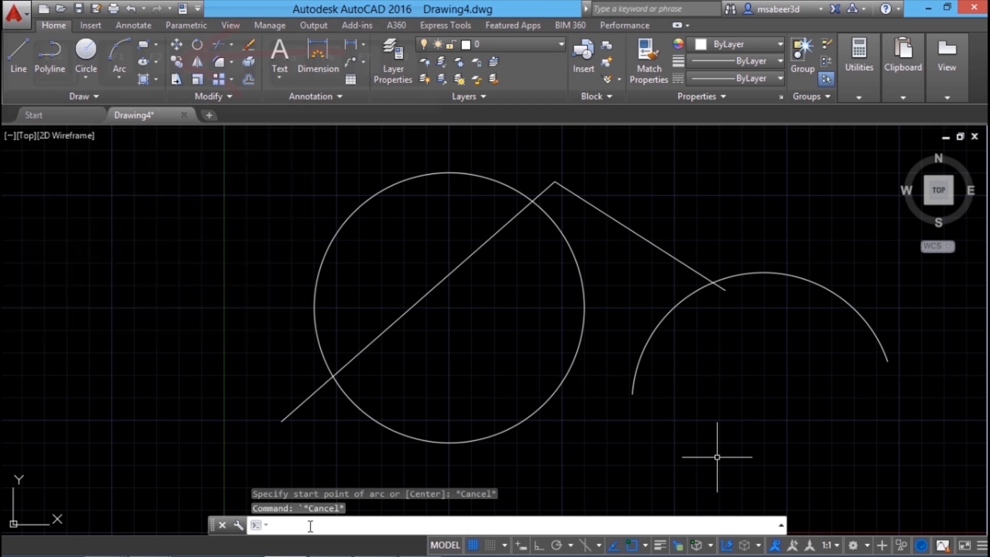
{"action": "key", "text": "f2"}
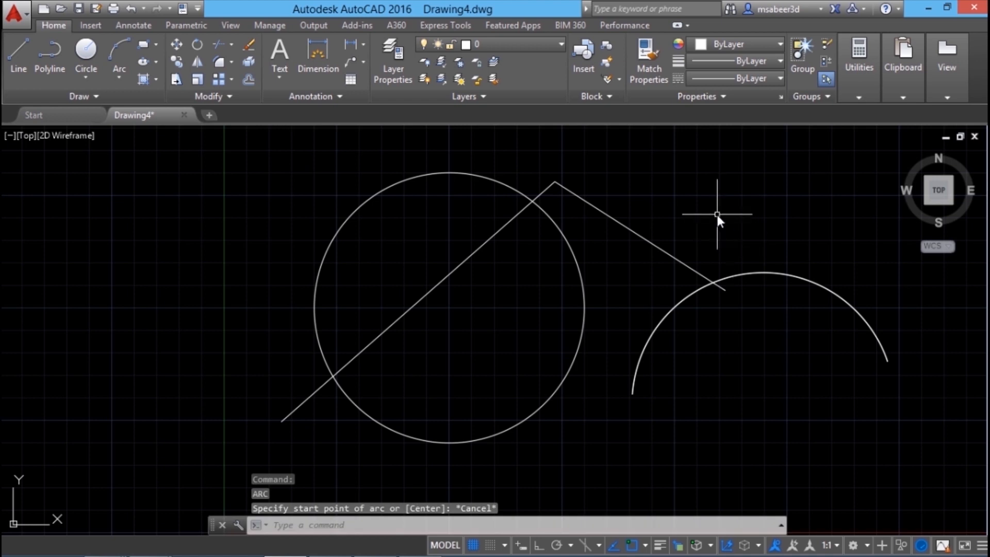
{"action": "right_click", "coordinate": [717, 215]}
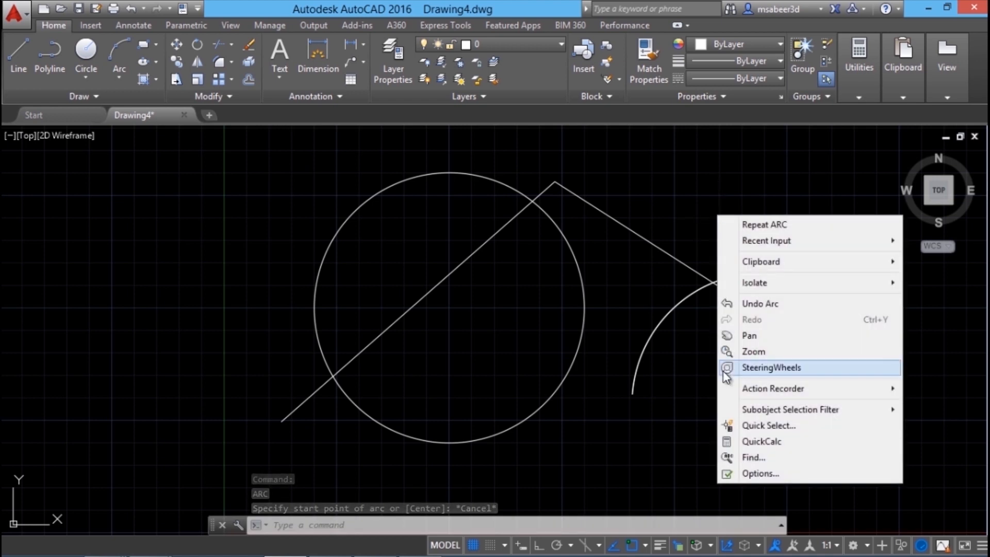
{"action": "mouse_move", "coordinate": [771, 225]}
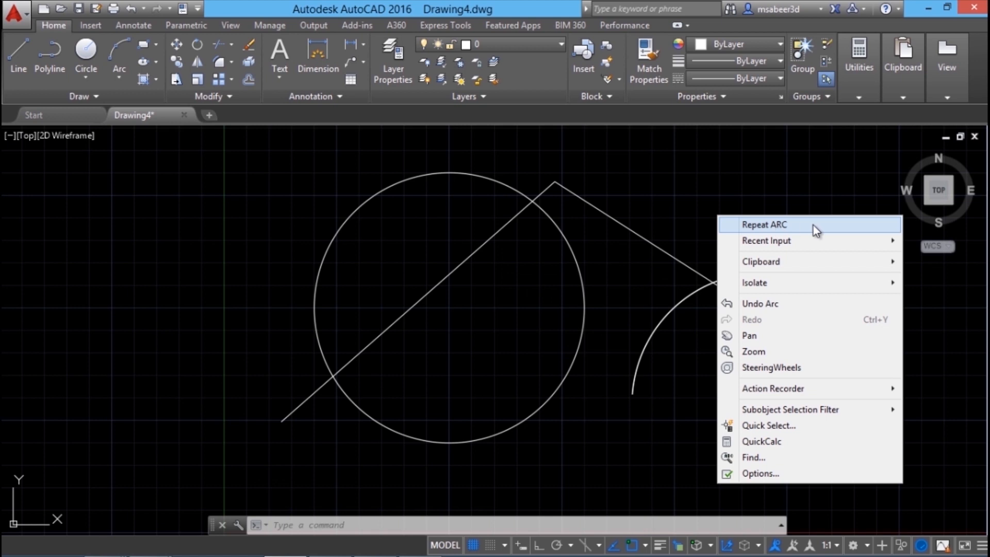
{"action": "left_click", "coordinate": [764, 224]}
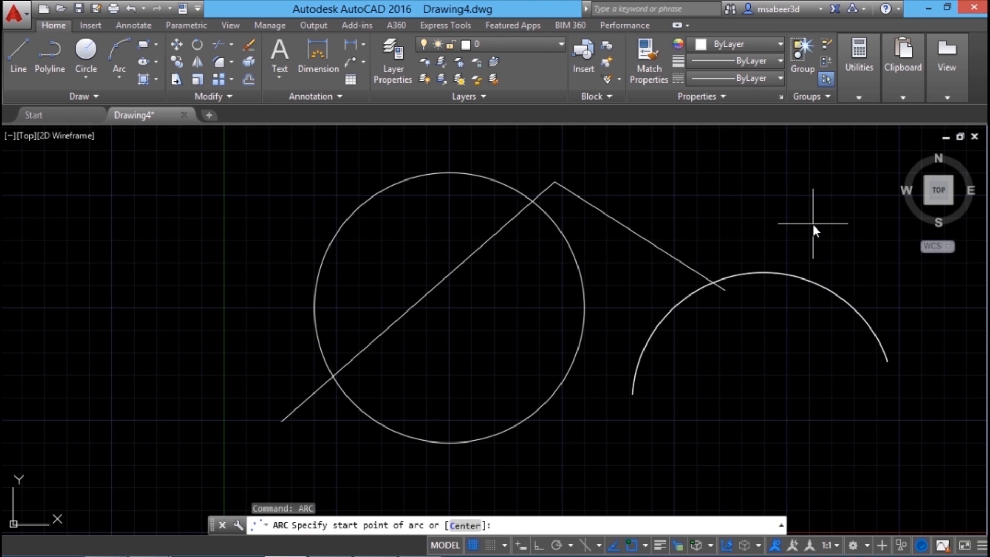
{"action": "mouse_move", "coordinate": [515, 523]}
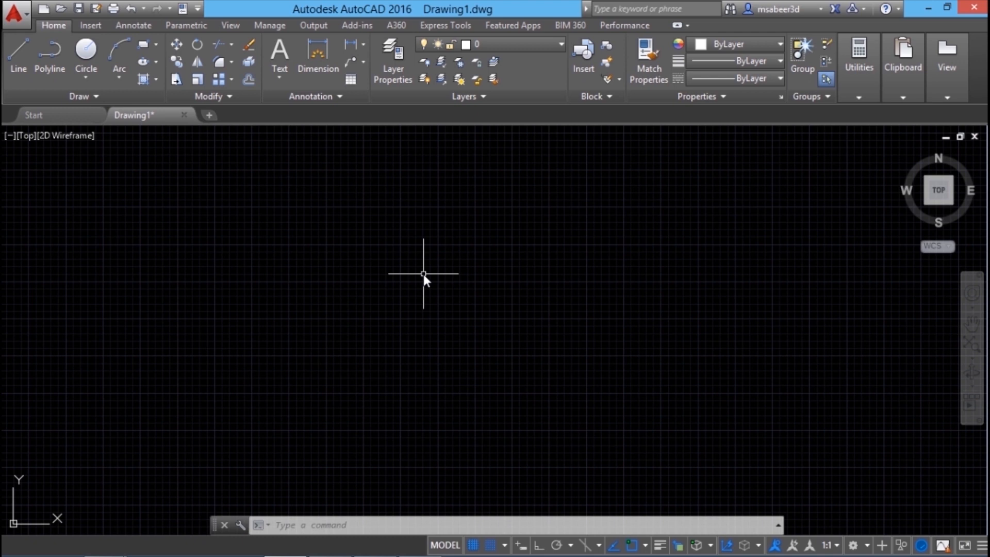
{"action": "mouse_move", "coordinate": [358, 275]}
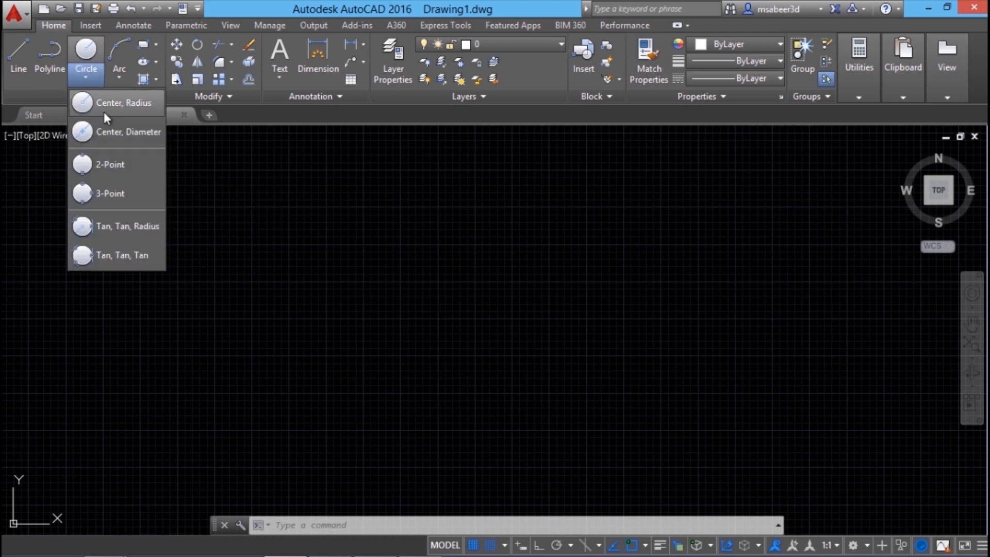
Draw three Center, Radius circles across the drawing, repeating the CIRCLE command.
{"action": "left_click", "coordinate": [121, 102]}
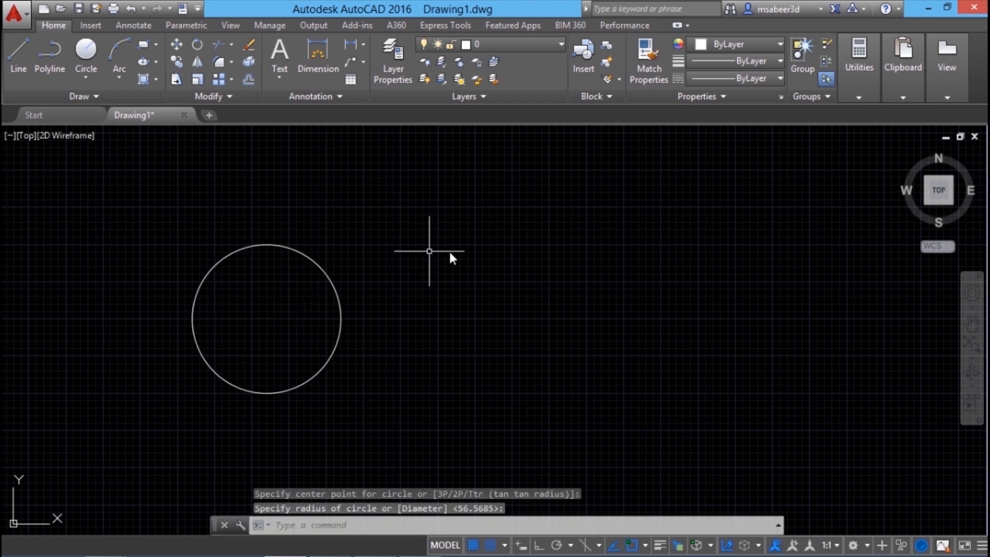
{"action": "left_click", "coordinate": [429, 250]}
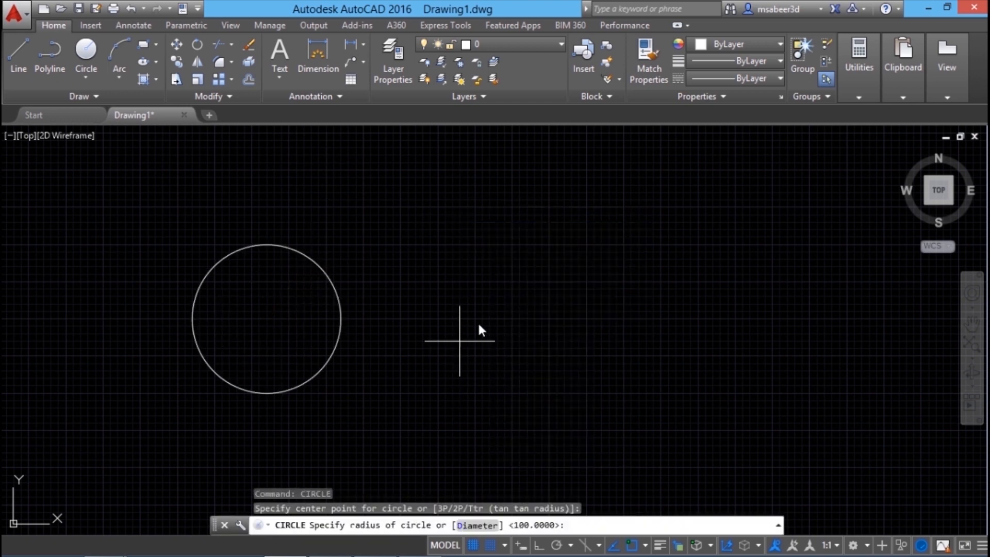
{"action": "right_click", "coordinate": [459, 341]}
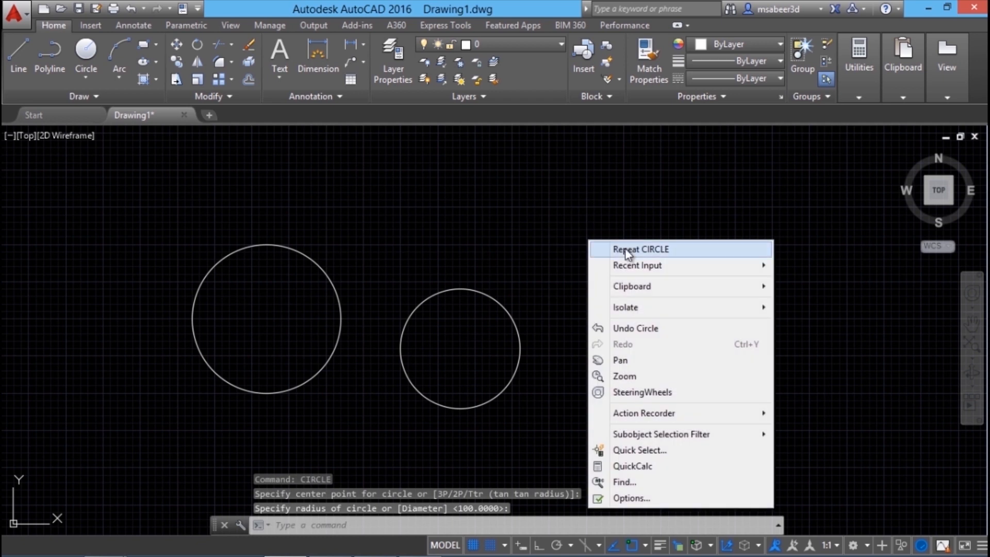
{"action": "left_click", "coordinate": [640, 248]}
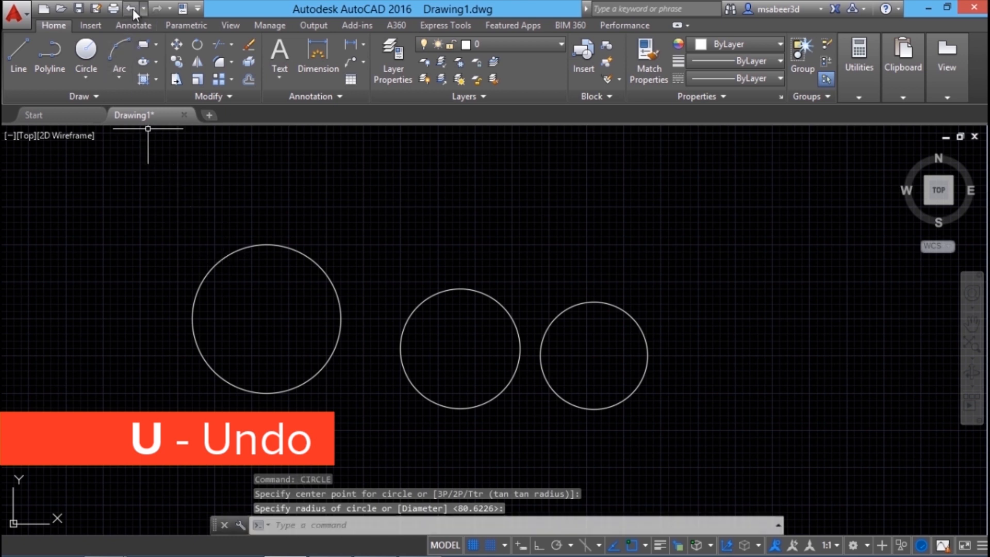
{"action": "mouse_move", "coordinate": [133, 9]}
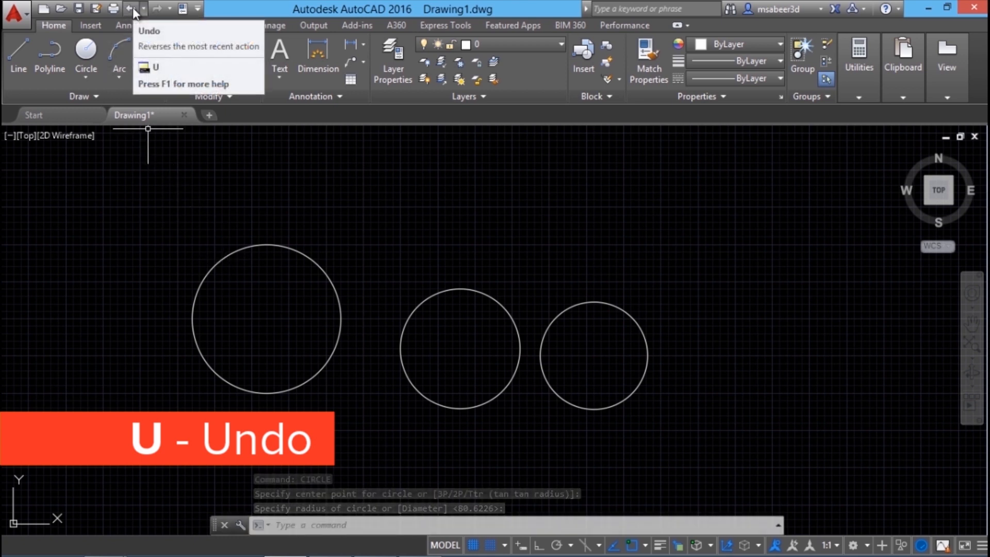
Undo the three circles until none remain.
{"action": "left_click", "coordinate": [133, 12]}
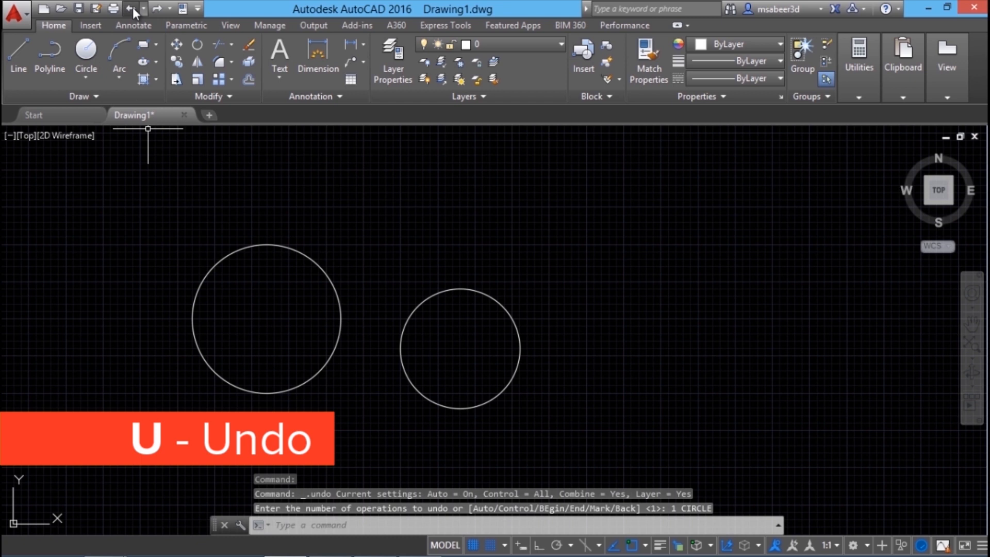
{"action": "left_click", "coordinate": [130, 8]}
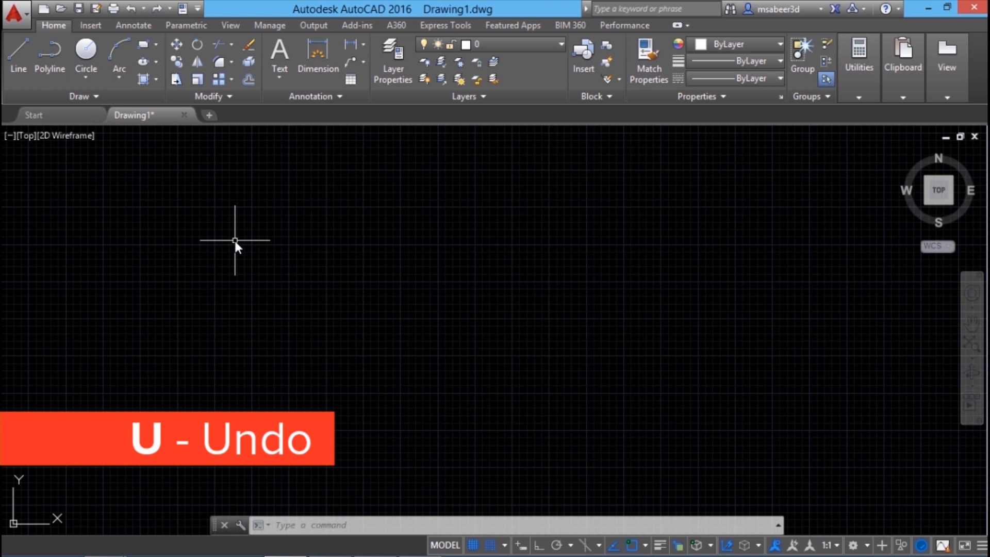
{"action": "mouse_move", "coordinate": [226, 228]}
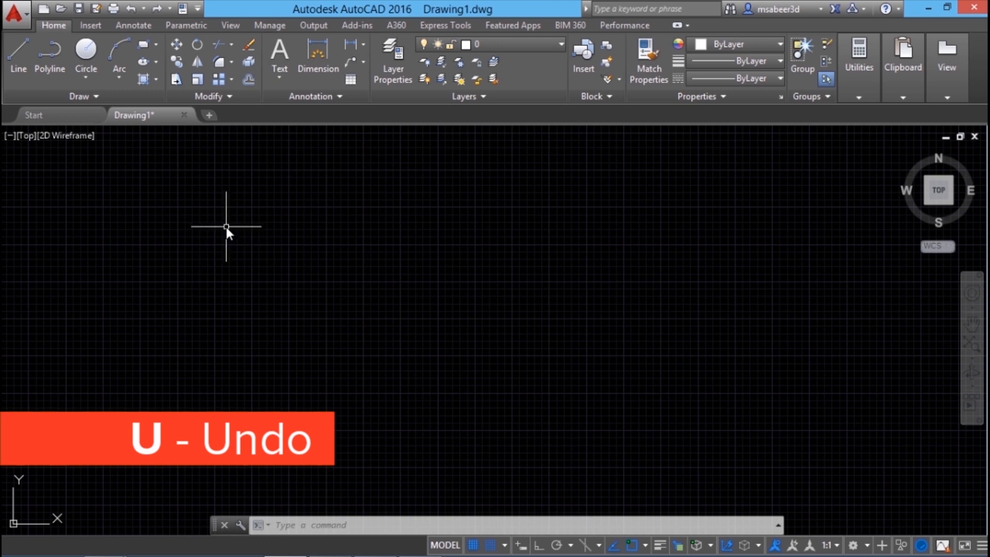
{"action": "left_click", "coordinate": [158, 8]}
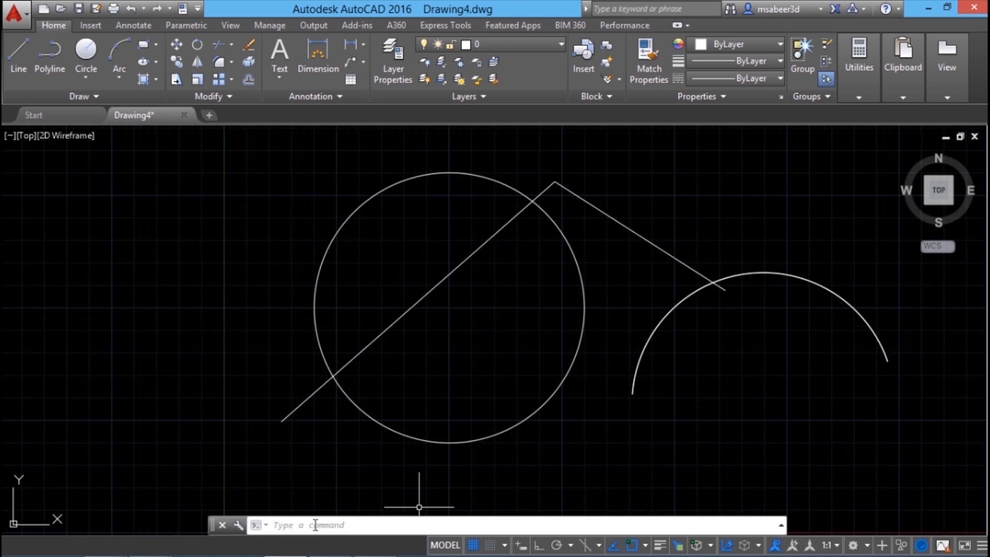
{"action": "left_click", "coordinate": [316, 524]}
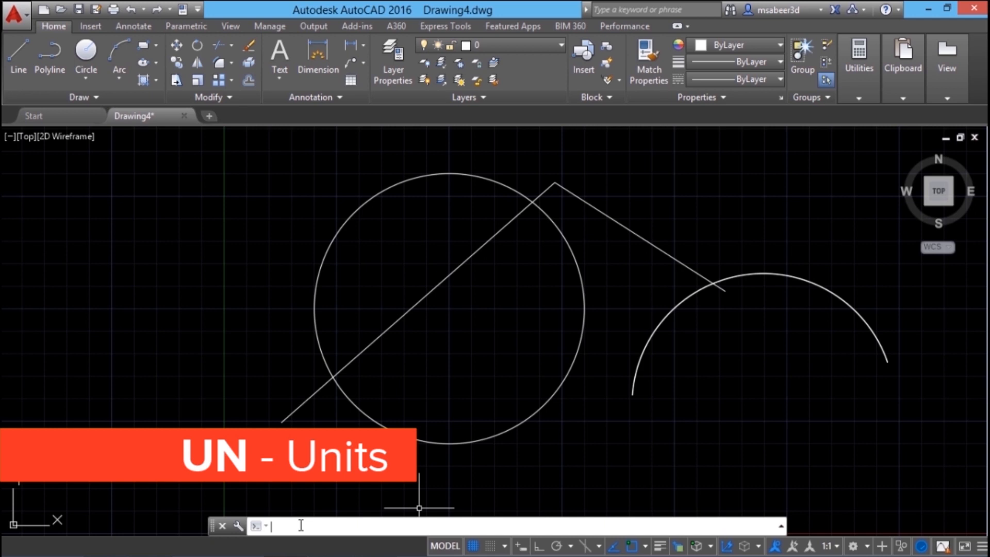
Run the UNITS command through its UN alias.
{"action": "type", "text": "UN"}
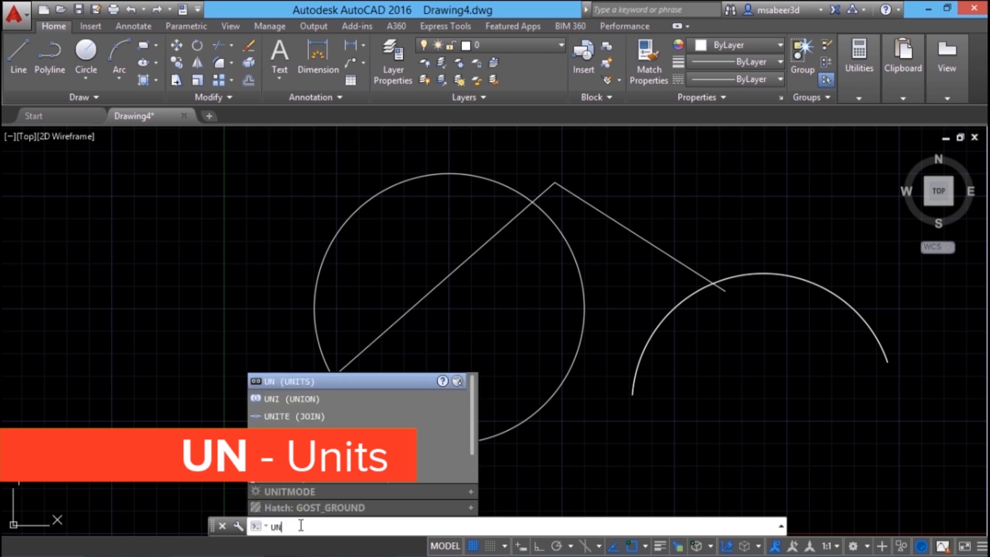
{"action": "key", "text": "enter"}
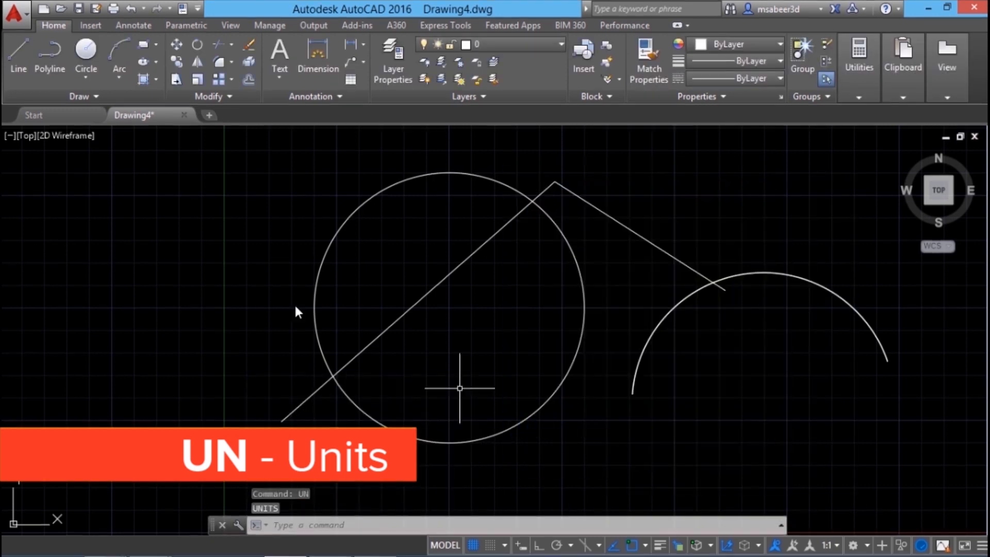
Preview Architectural, Engineering and Fractional length types, then settle on Decimal.
{"action": "left_click", "coordinate": [15, 12]}
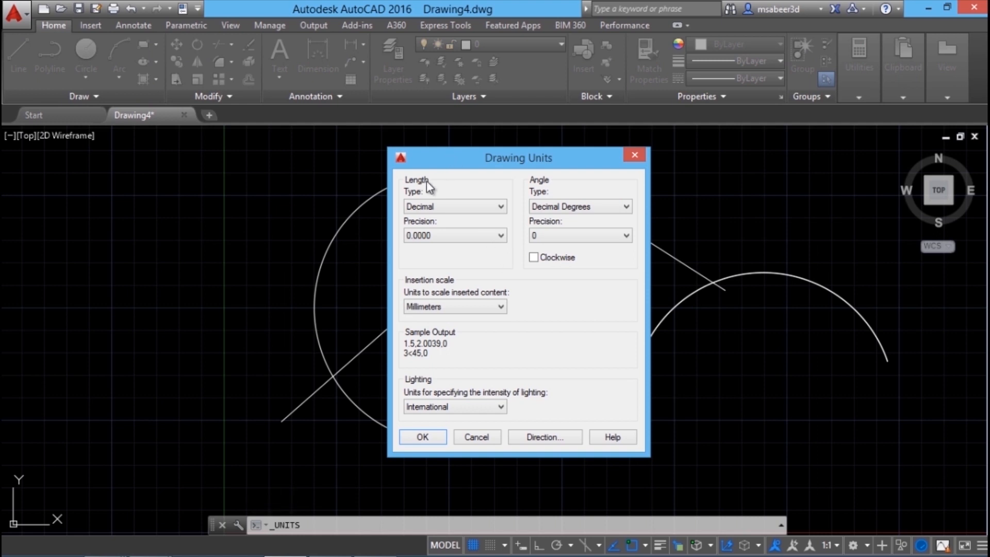
{"action": "mouse_move", "coordinate": [580, 191]}
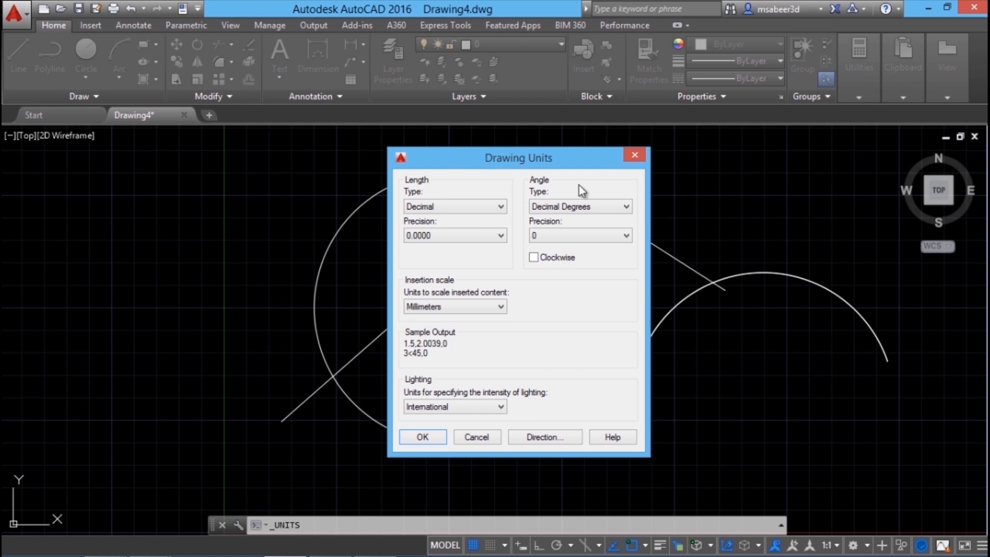
{"action": "left_click", "coordinate": [453, 205]}
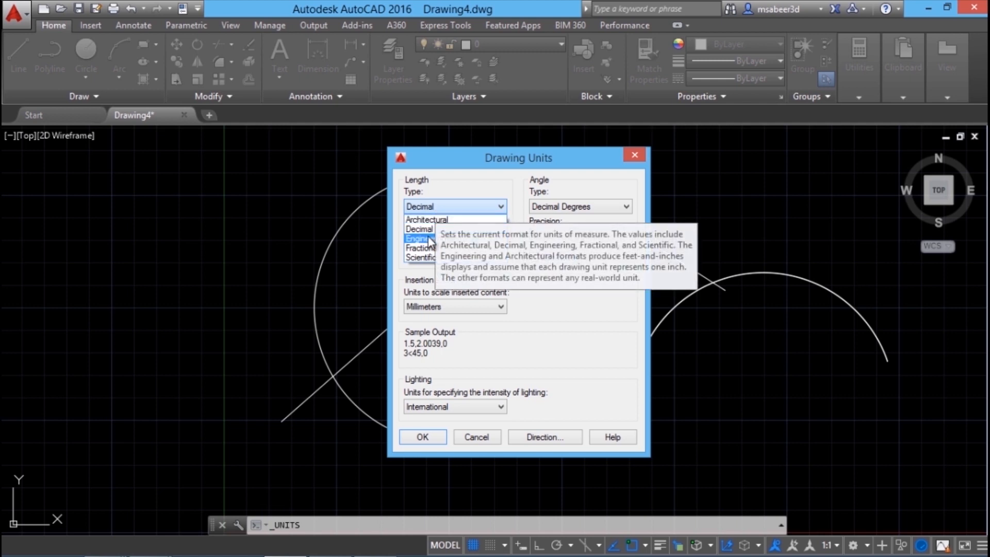
{"action": "mouse_move", "coordinate": [422, 229]}
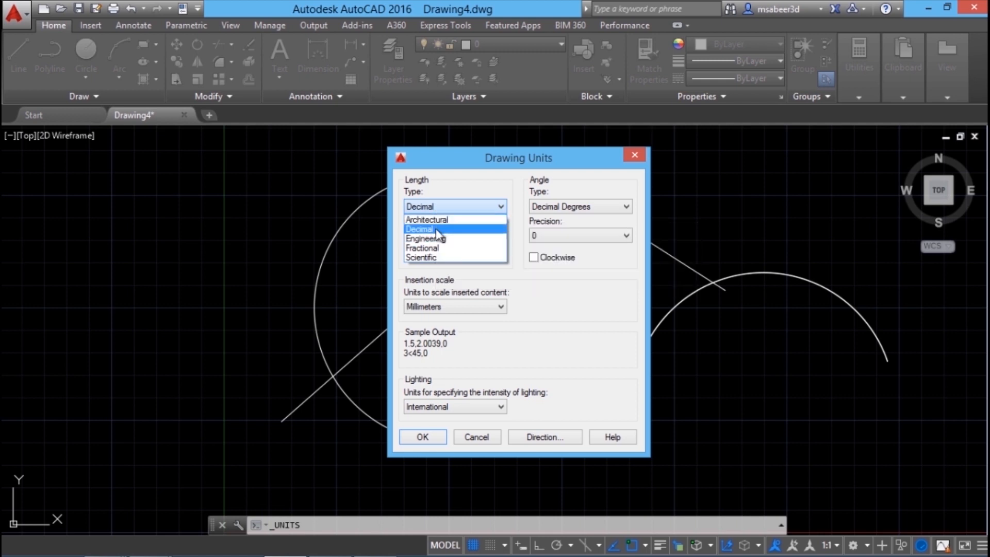
{"action": "mouse_move", "coordinate": [422, 258]}
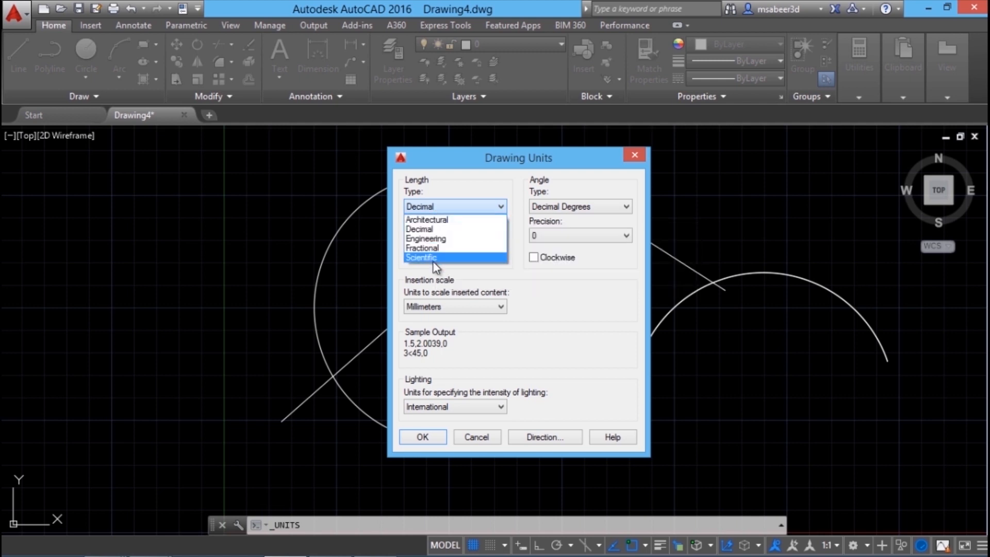
{"action": "left_click", "coordinate": [427, 219]}
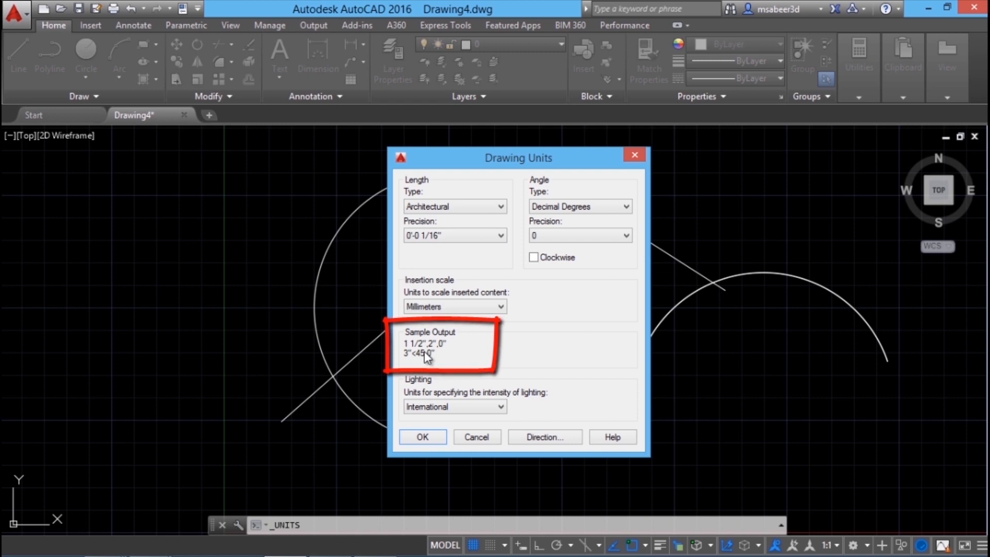
{"action": "left_click", "coordinate": [454, 205]}
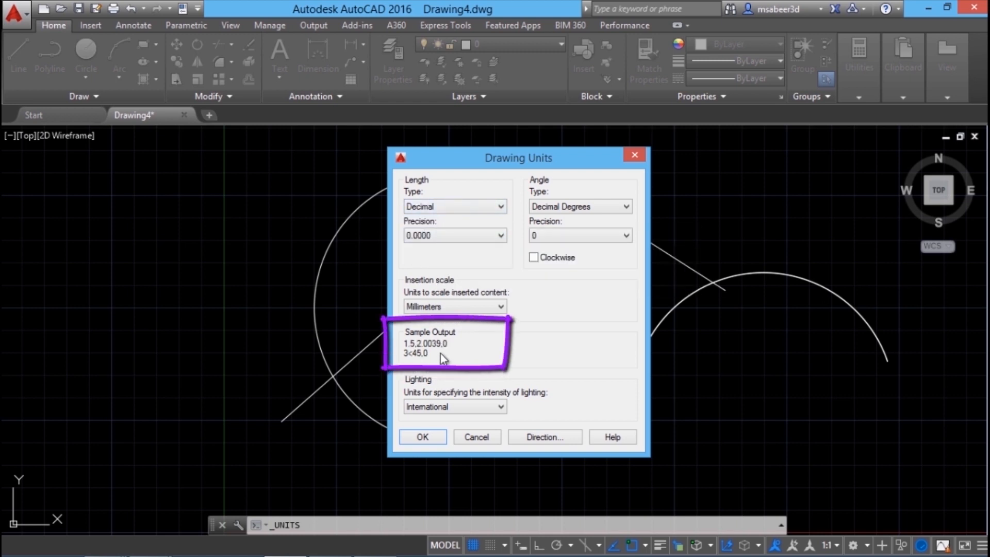
{"action": "left_click", "coordinate": [453, 206]}
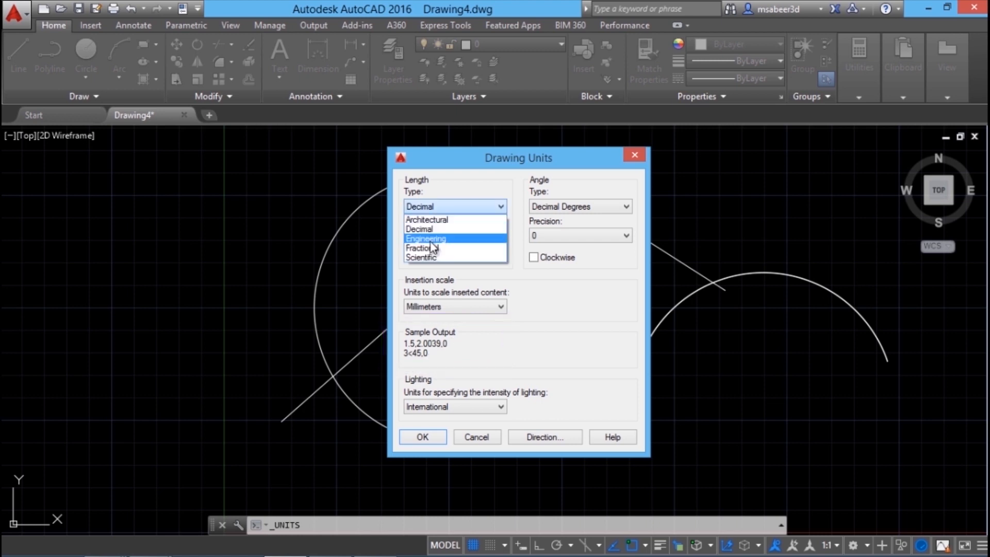
{"action": "left_click", "coordinate": [425, 238]}
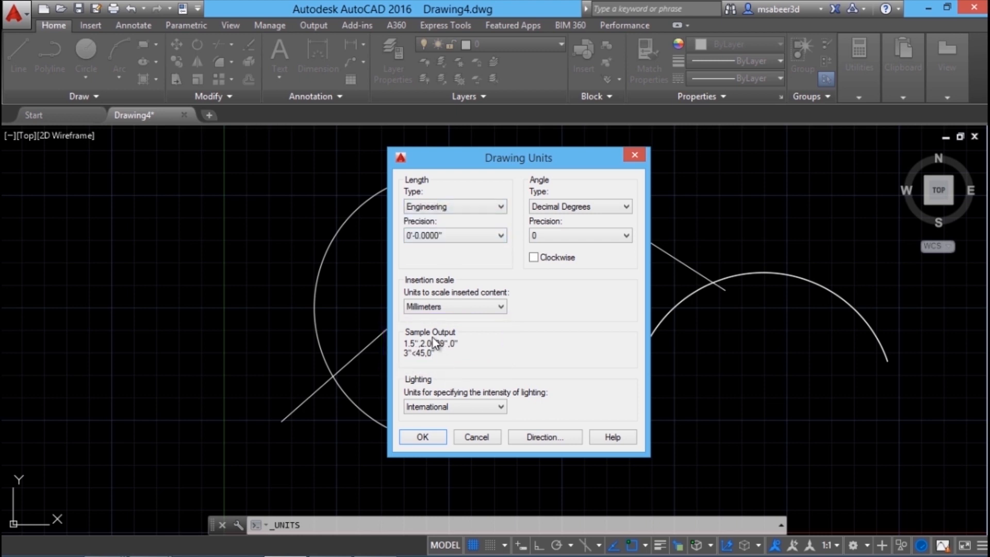
{"action": "left_click", "coordinate": [453, 205]}
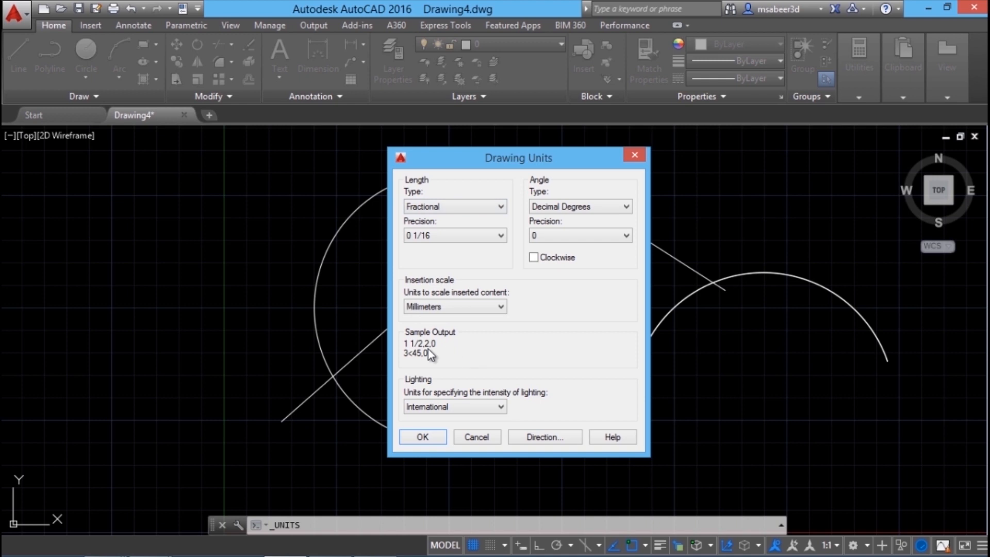
{"action": "mouse_move", "coordinate": [438, 354]}
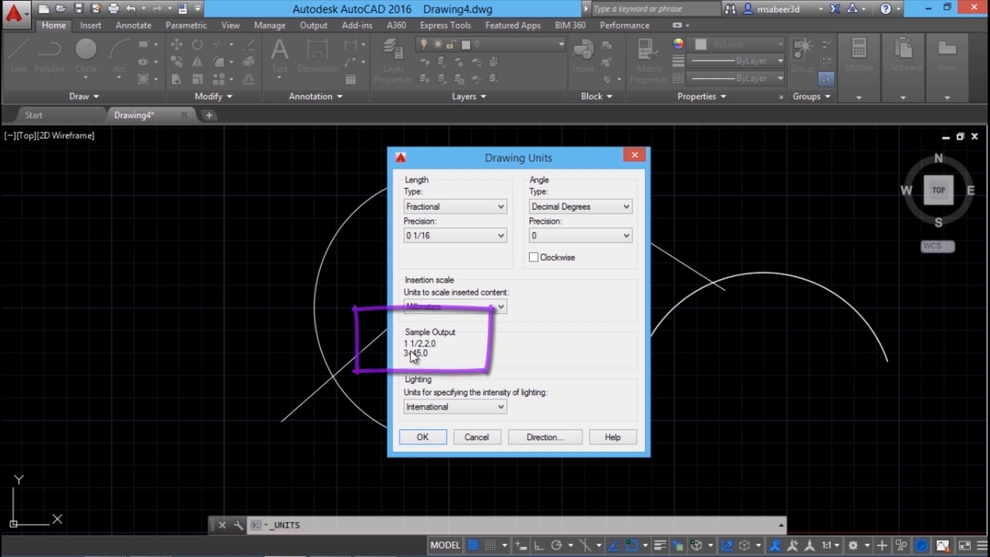
{"action": "left_click", "coordinate": [453, 206]}
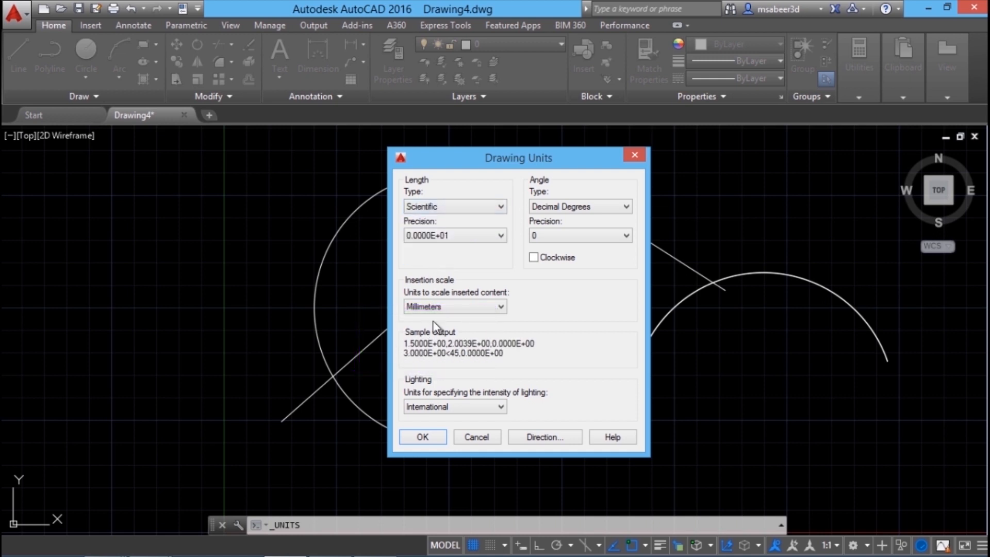
{"action": "left_click", "coordinate": [453, 235]}
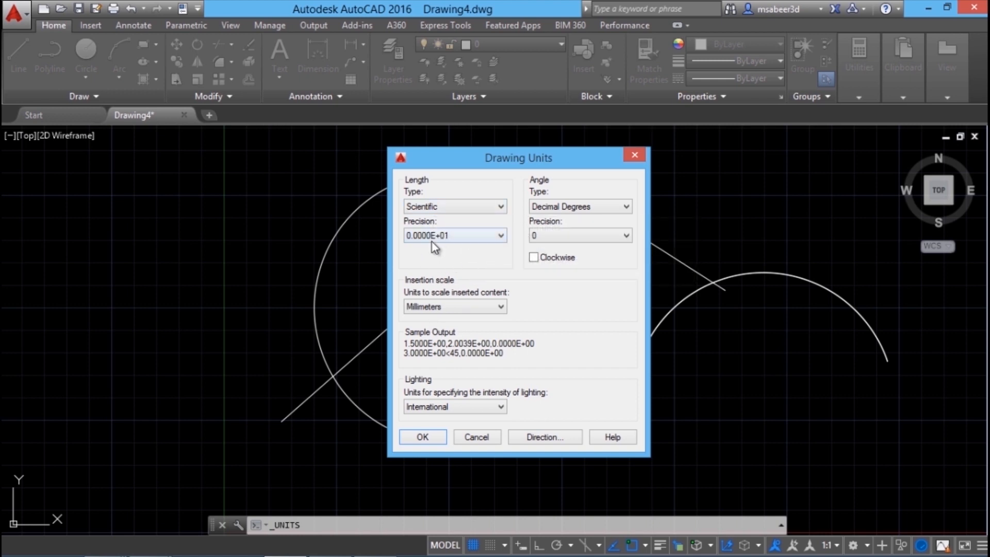
{"action": "mouse_move", "coordinate": [416, 246]}
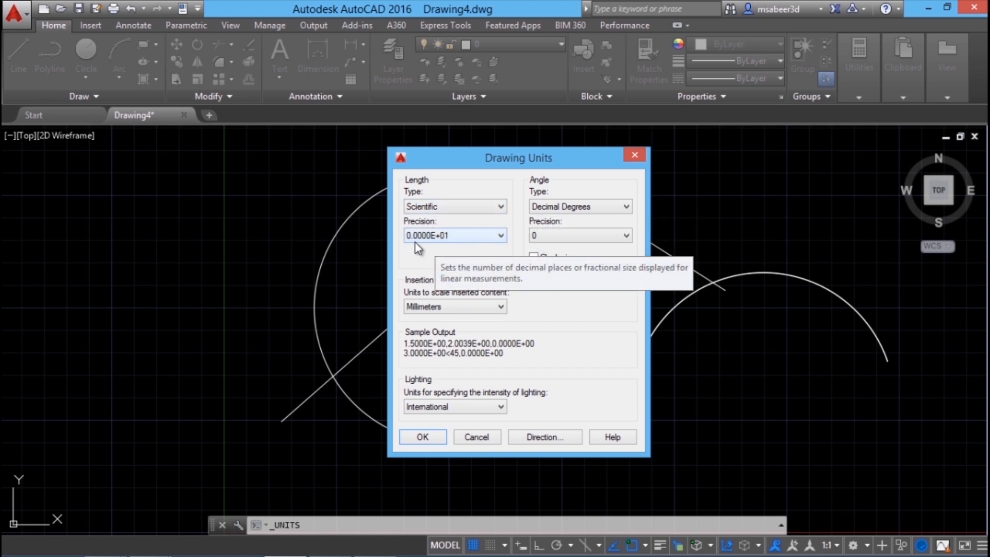
{"action": "left_click", "coordinate": [453, 206]}
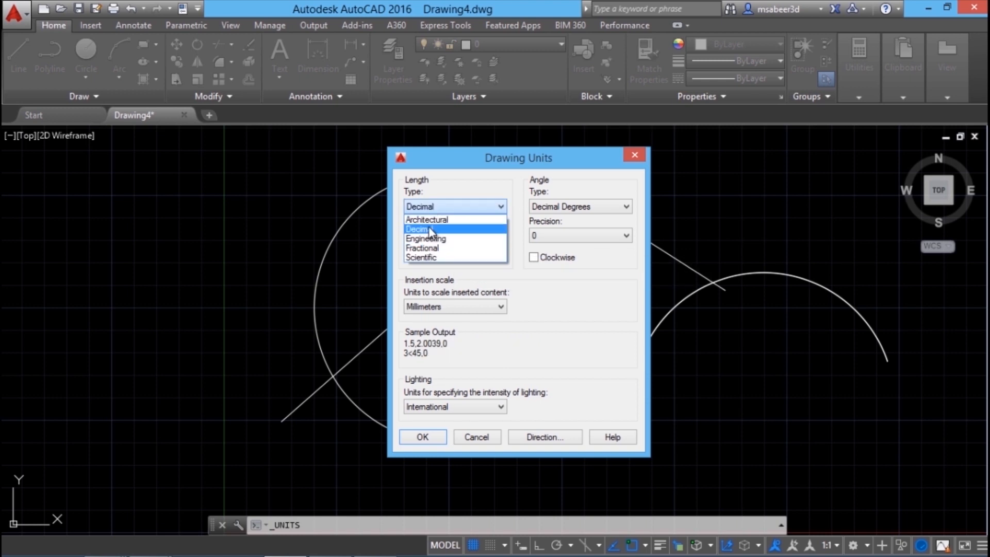
Set length precision to 0.00 and insertion scale units to Centimeters.
{"action": "left_click", "coordinate": [417, 228]}
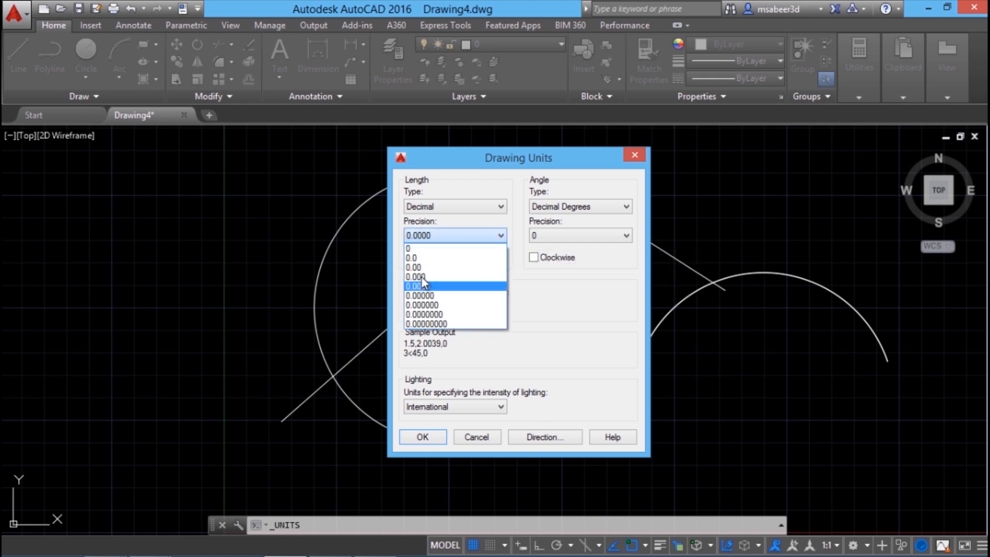
{"action": "mouse_move", "coordinate": [420, 269]}
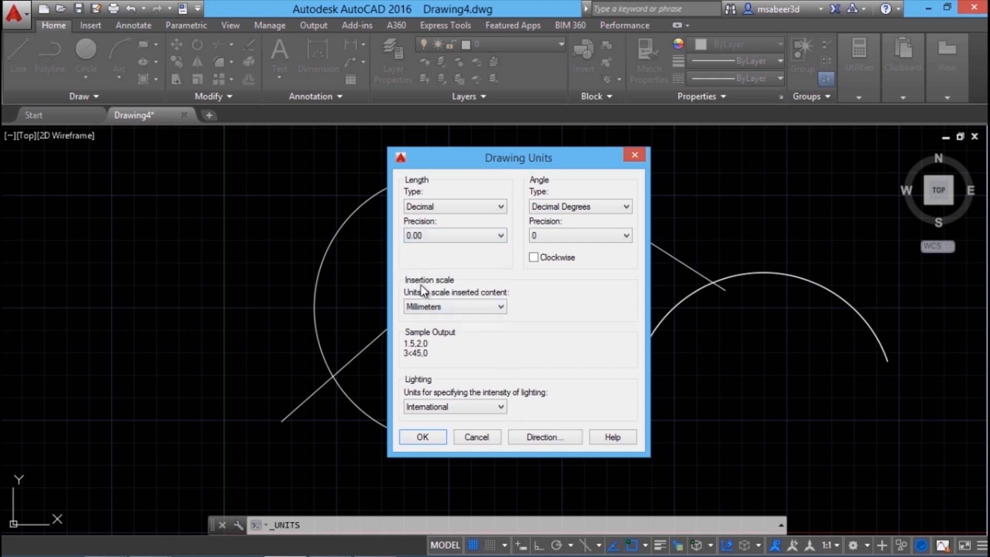
{"action": "mouse_move", "coordinate": [447, 303]}
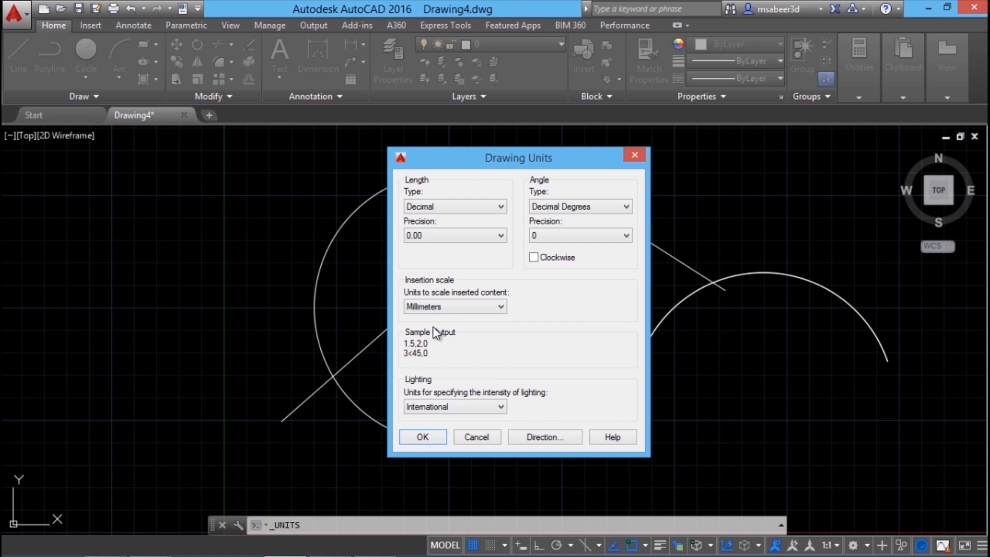
{"action": "left_click", "coordinate": [454, 306]}
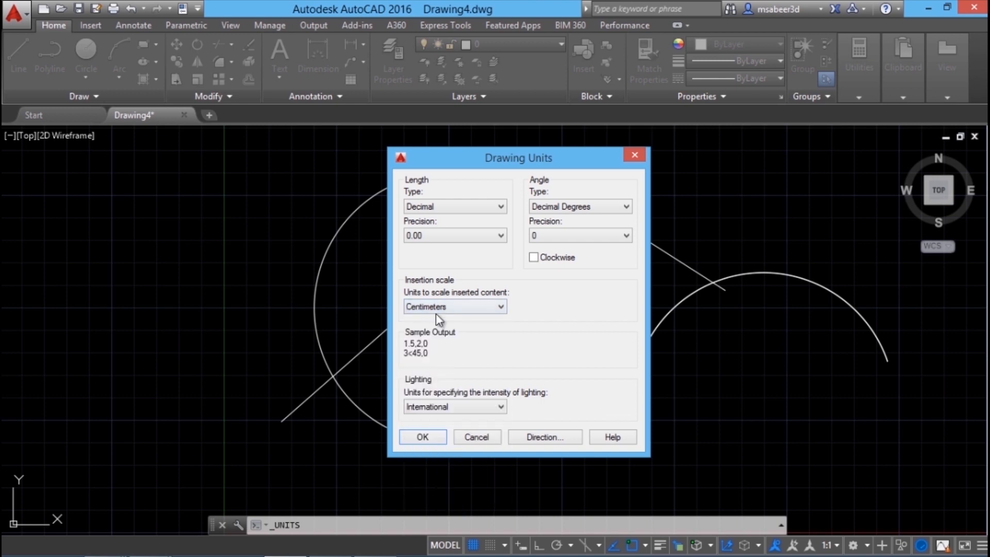
{"action": "mouse_move", "coordinate": [449, 349]}
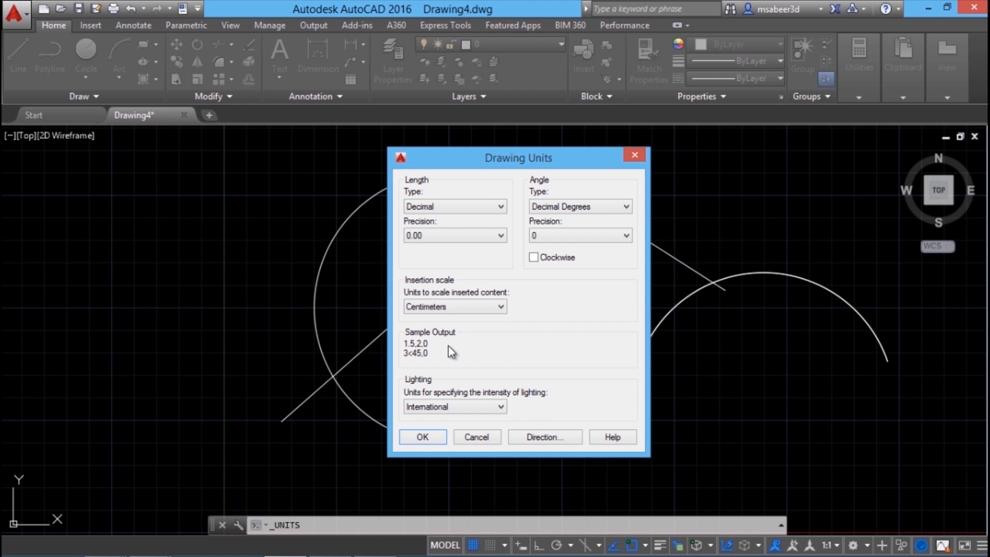
{"action": "mouse_move", "coordinate": [469, 379]}
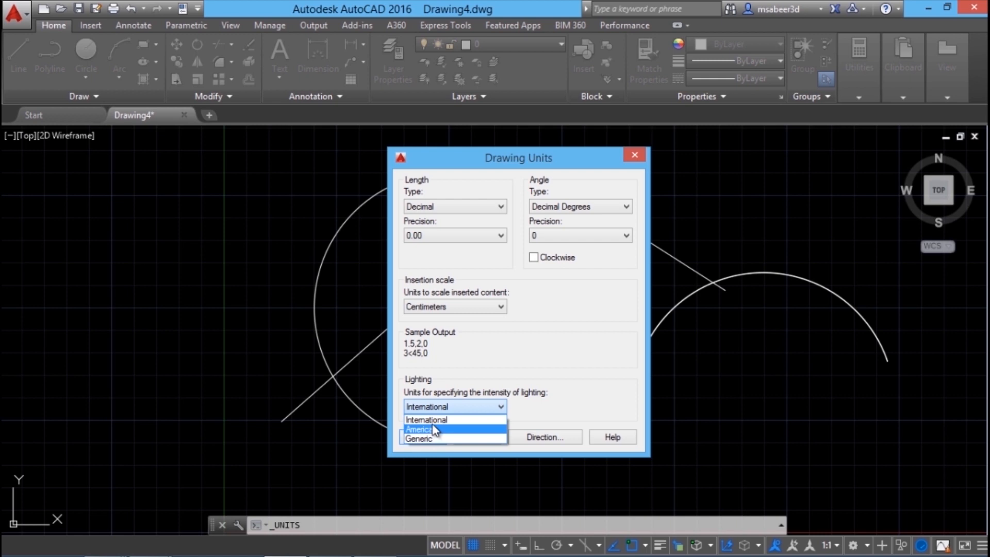
{"action": "mouse_move", "coordinate": [420, 439]}
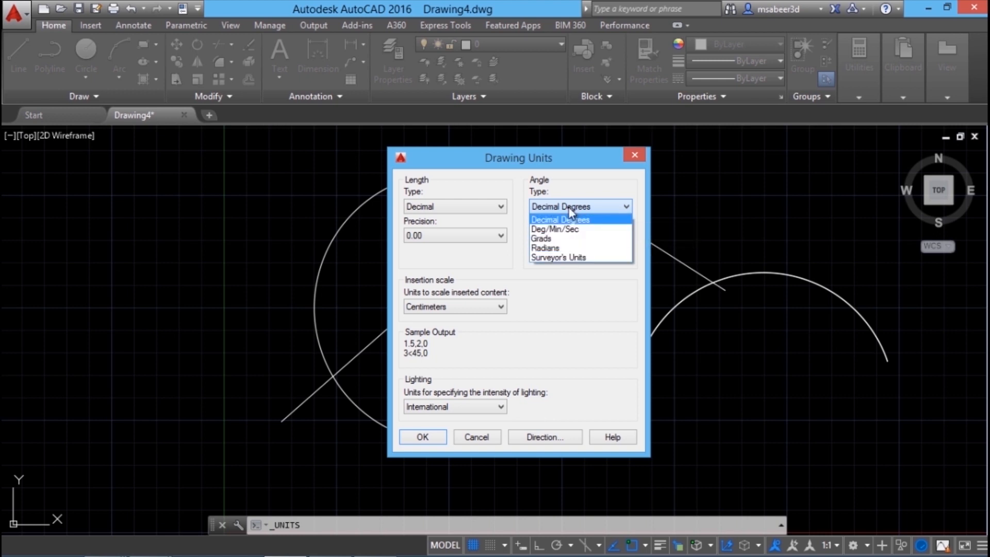
Keep Decimal Degrees with 0.00 angle precision and turn on clockwise measurement.
{"action": "left_click", "coordinate": [560, 219]}
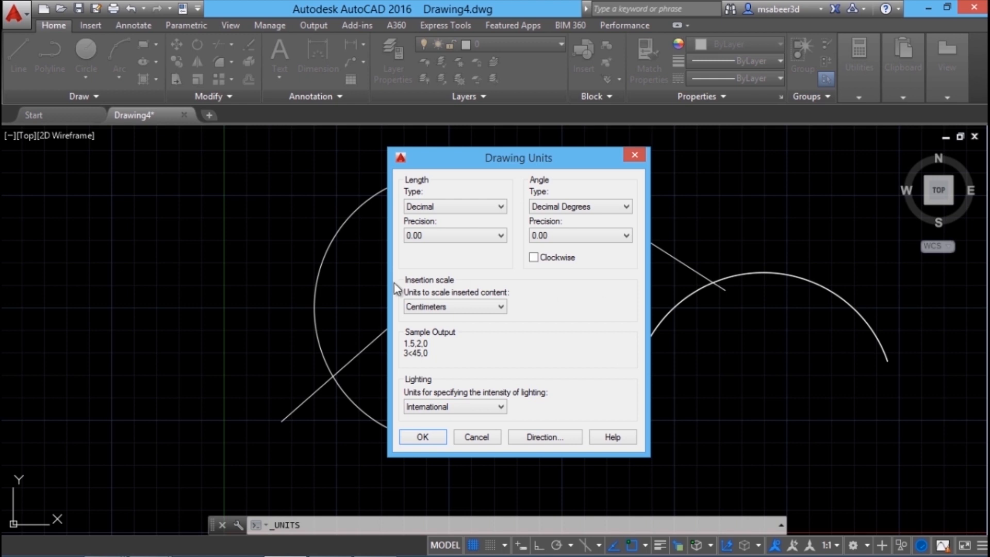
{"action": "mouse_move", "coordinate": [548, 315]}
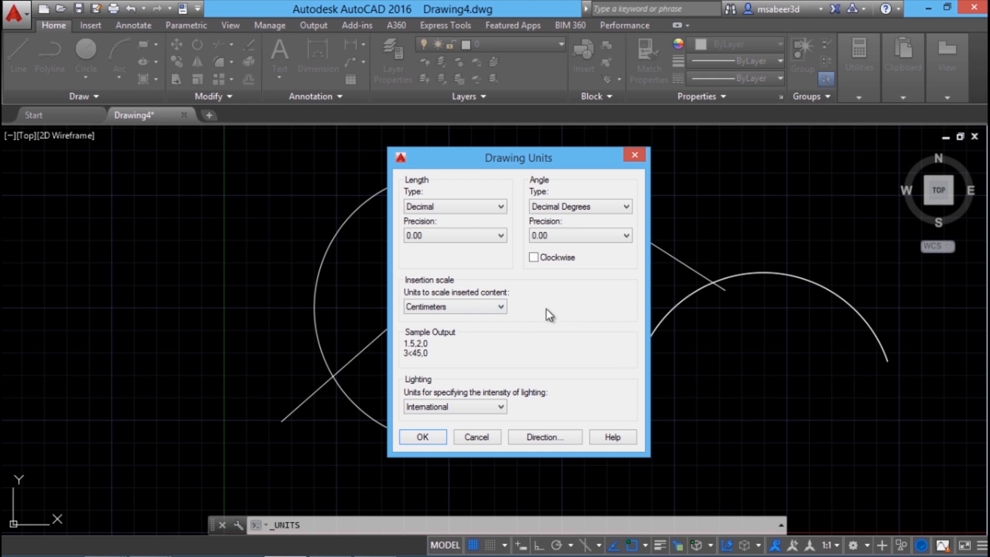
{"action": "mouse_move", "coordinate": [533, 310]}
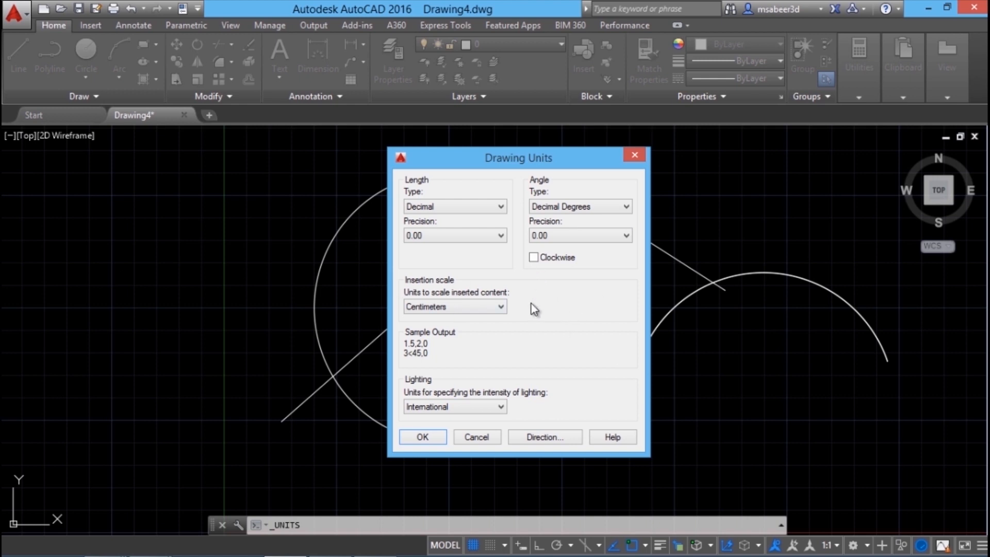
{"action": "left_click", "coordinate": [534, 256]}
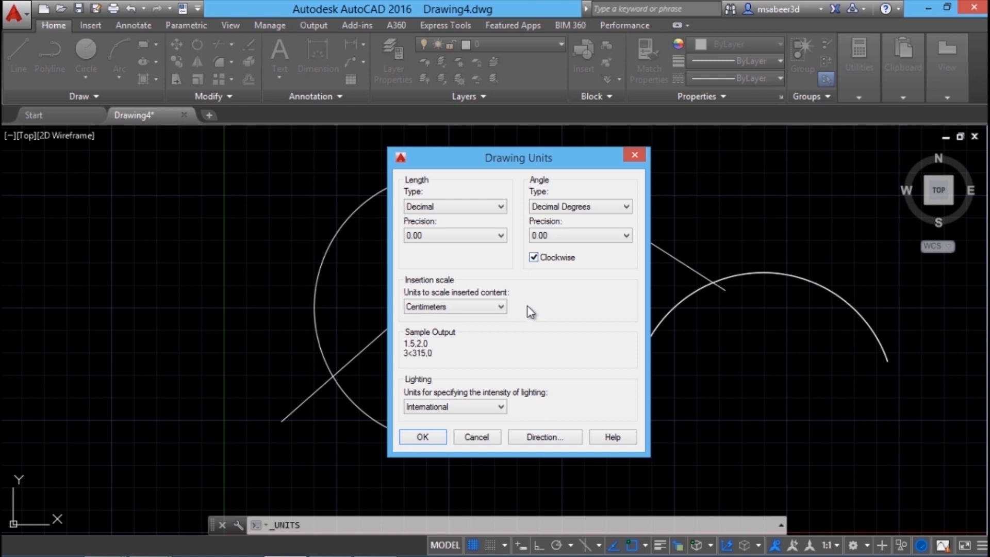
{"action": "left_click", "coordinate": [544, 436]}
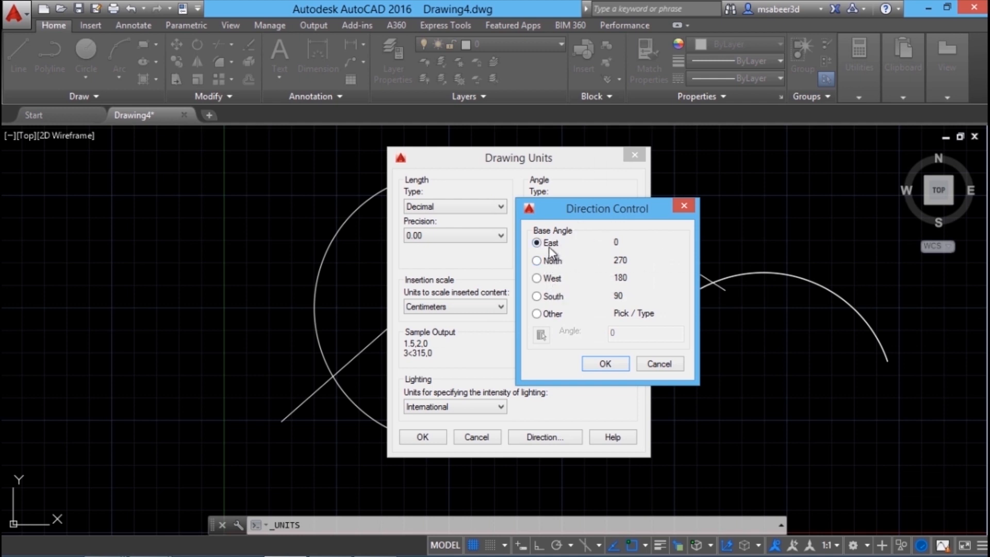
{"action": "mouse_move", "coordinate": [720, 467]}
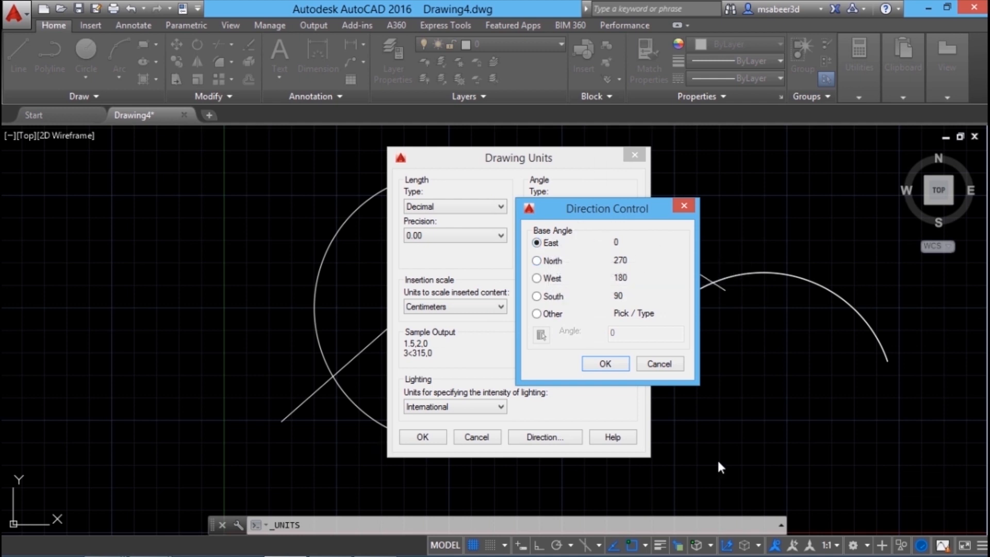
{"action": "mouse_move", "coordinate": [790, 467]}
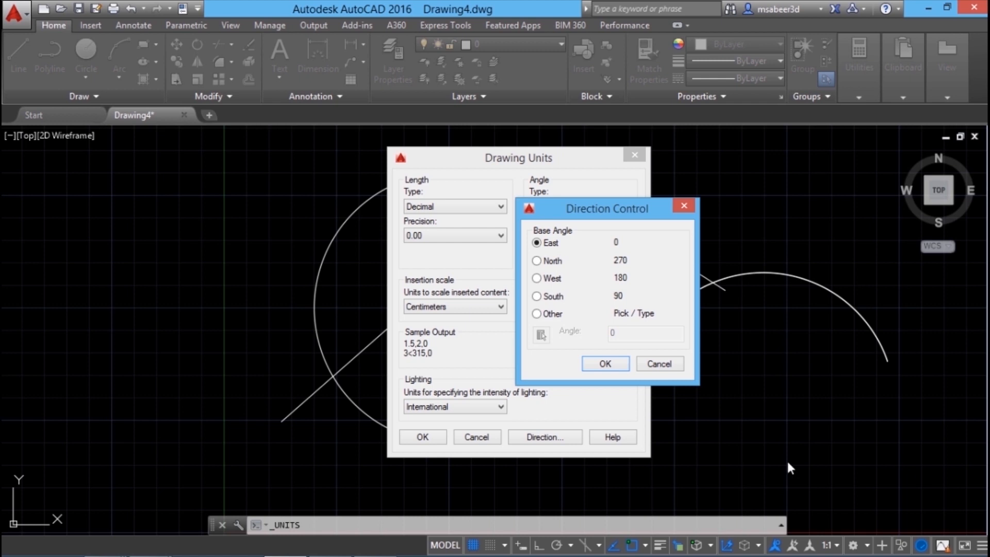
Try North, then keep East as base angle and confirm the Drawing Units settings.
{"action": "left_click", "coordinate": [537, 261]}
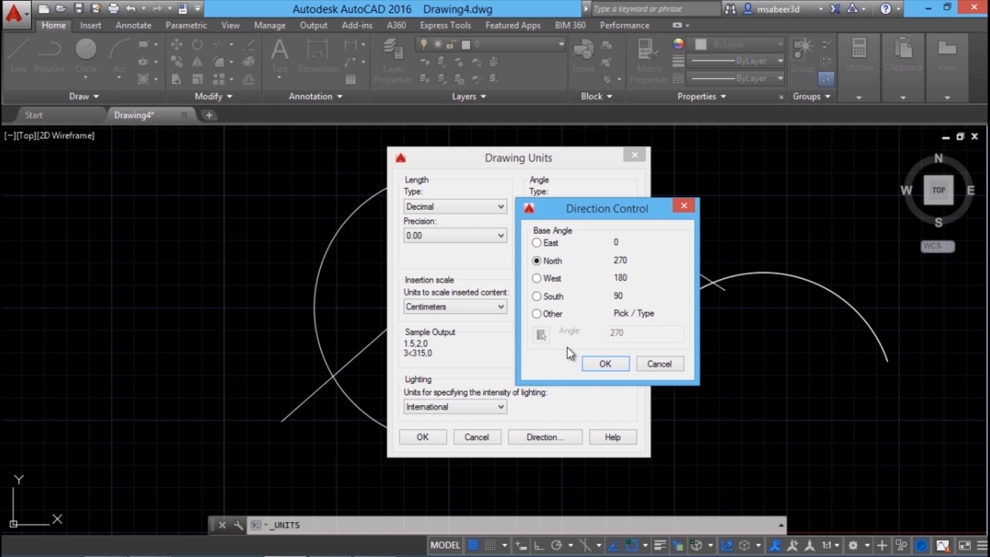
{"action": "mouse_move", "coordinate": [578, 151]}
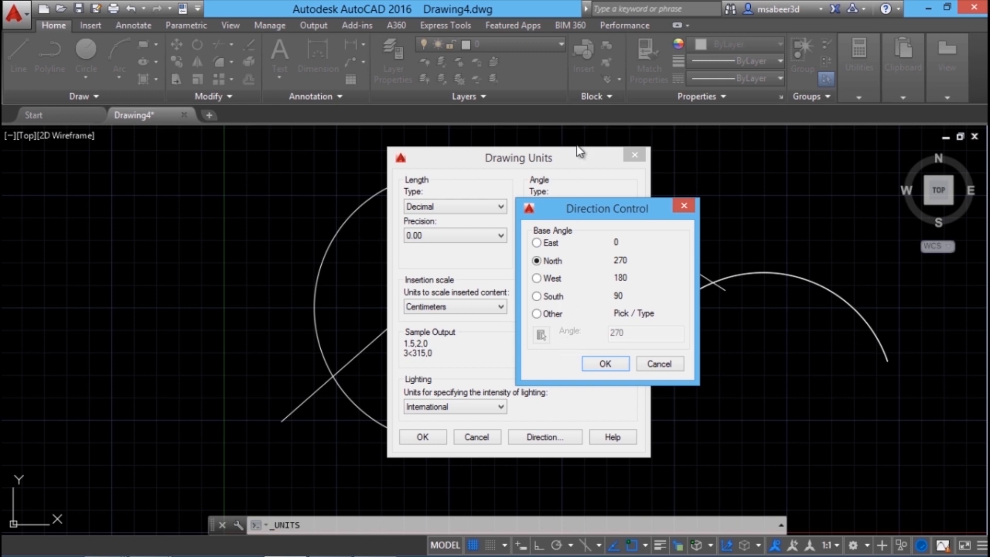
{"action": "mouse_move", "coordinate": [553, 376]}
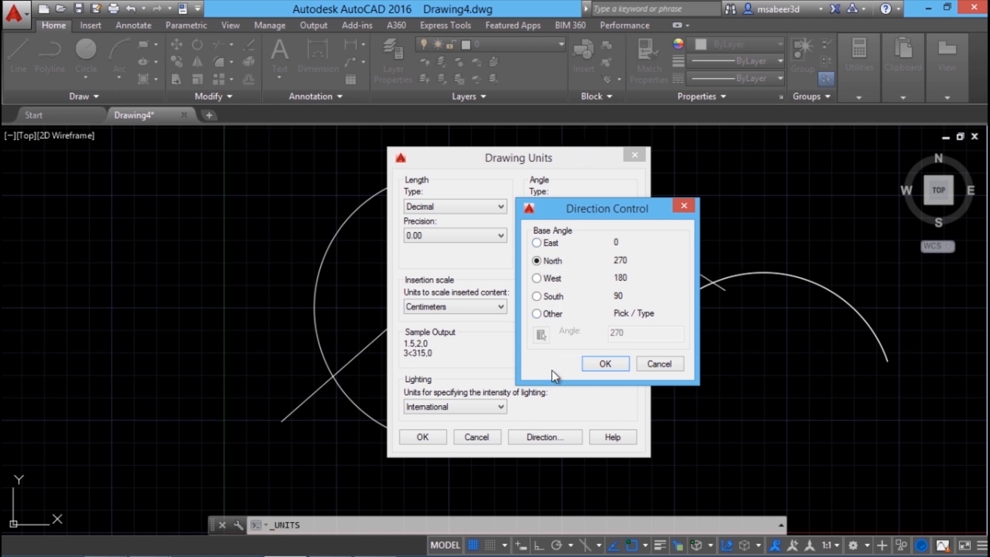
{"action": "left_click", "coordinate": [536, 243]}
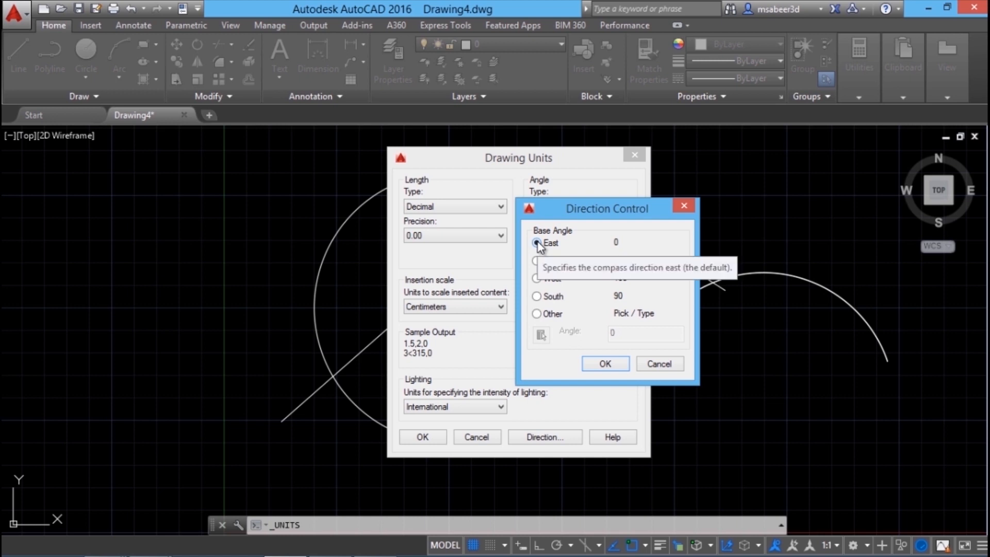
{"action": "left_click", "coordinate": [604, 363]}
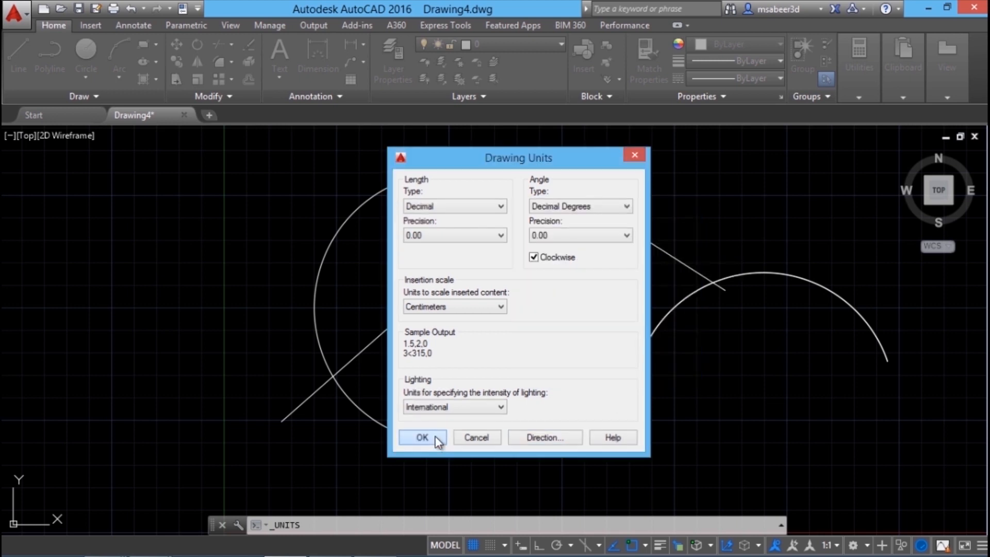
{"action": "left_click", "coordinate": [421, 437]}
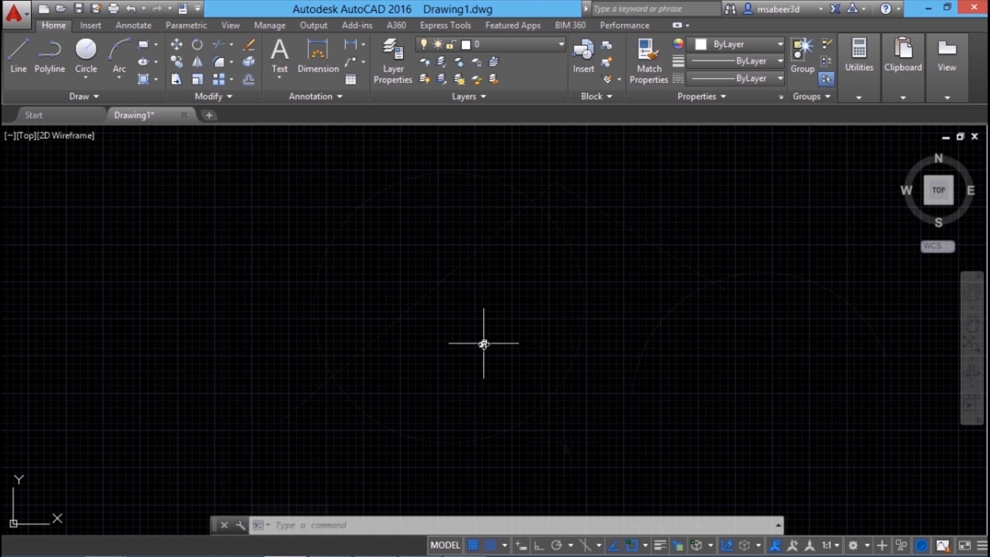